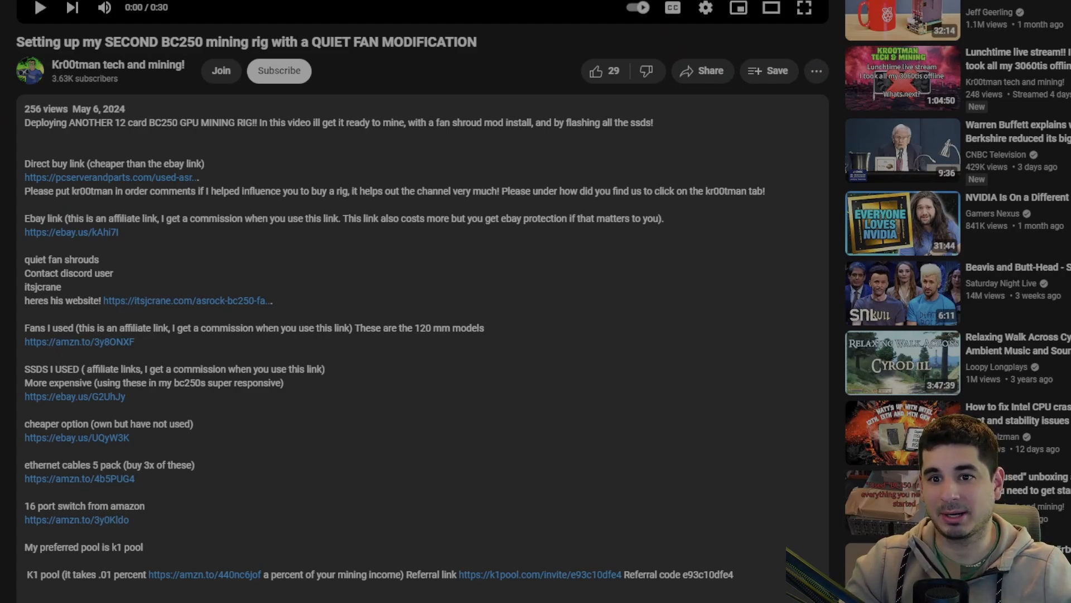
pyautogui.moveTo(517, 496)
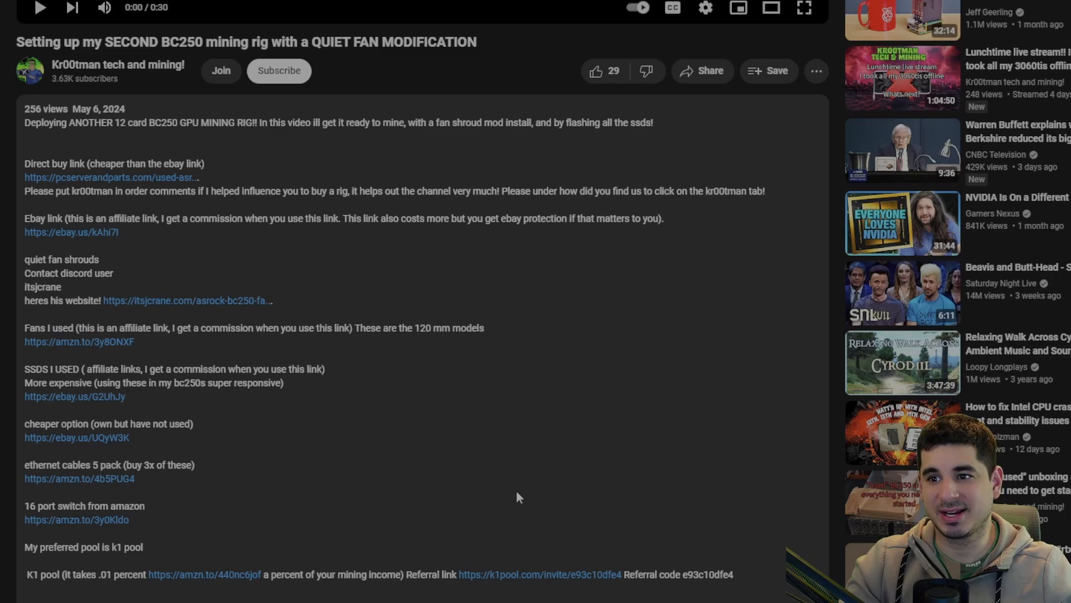
pyautogui.moveTo(519, 516)
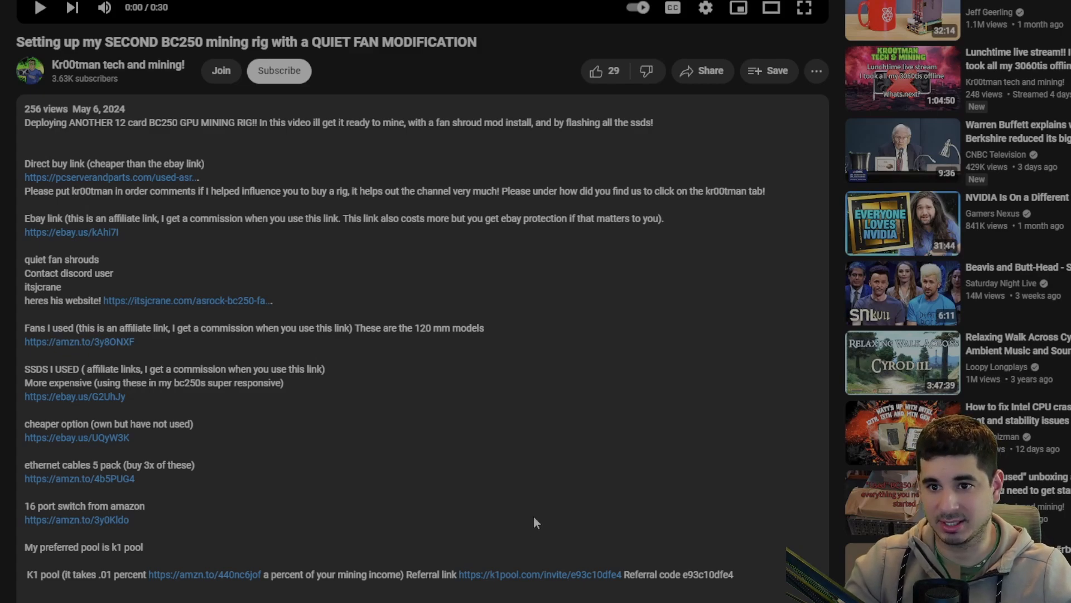
pyautogui.moveTo(526, 538)
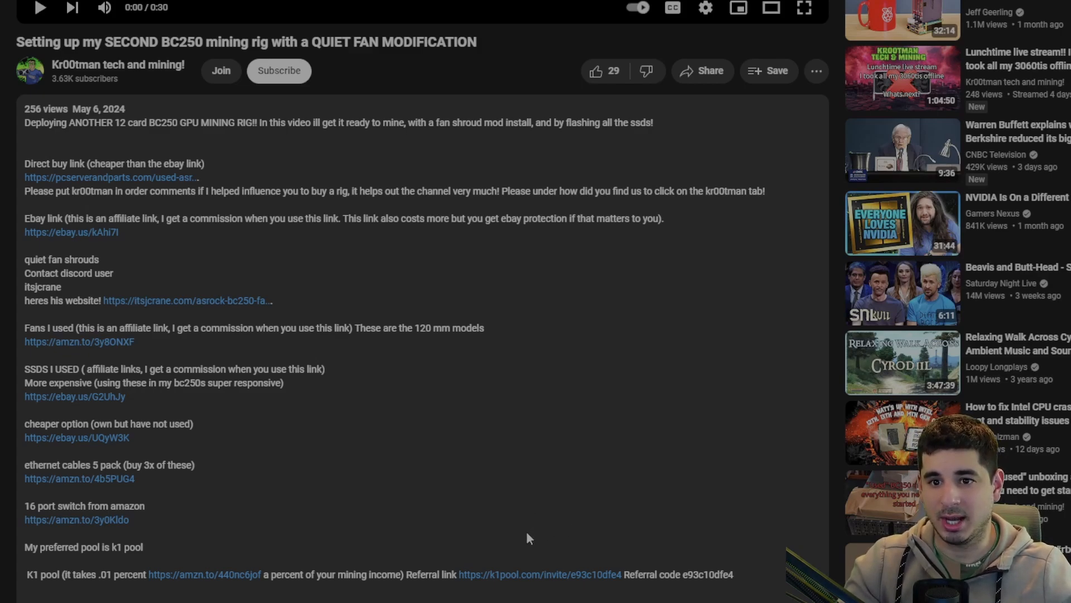
pyautogui.moveTo(212, 579)
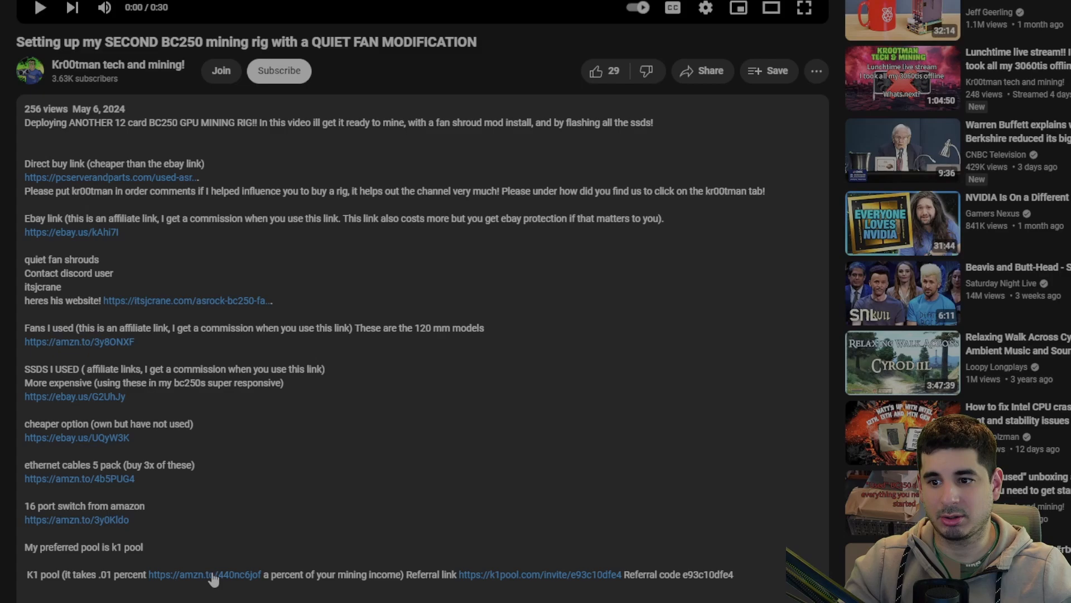
pyautogui.moveTo(314, 514)
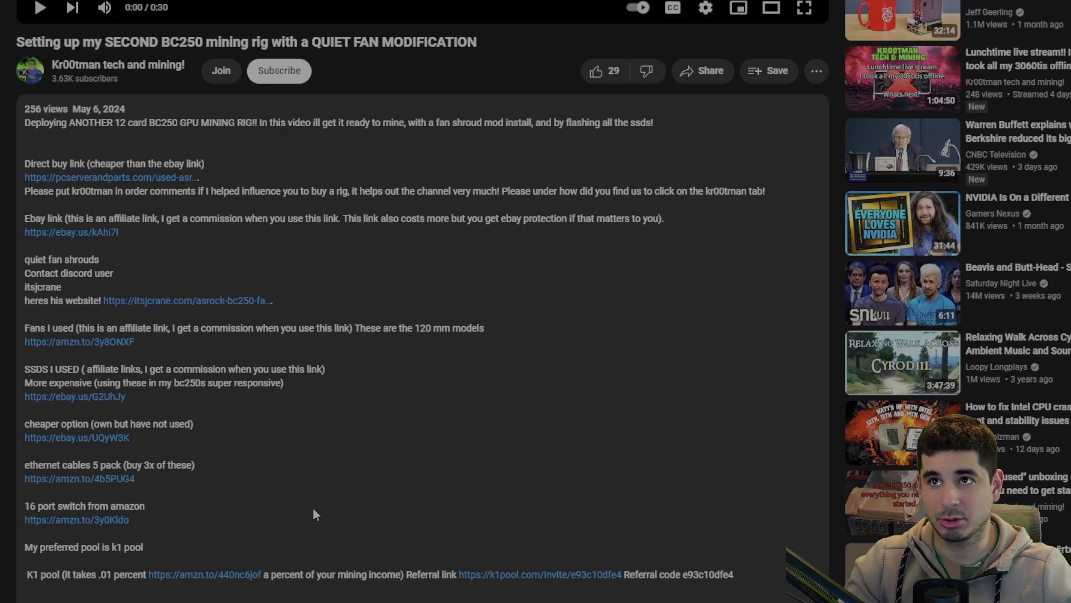
pyautogui.moveTo(517, 593)
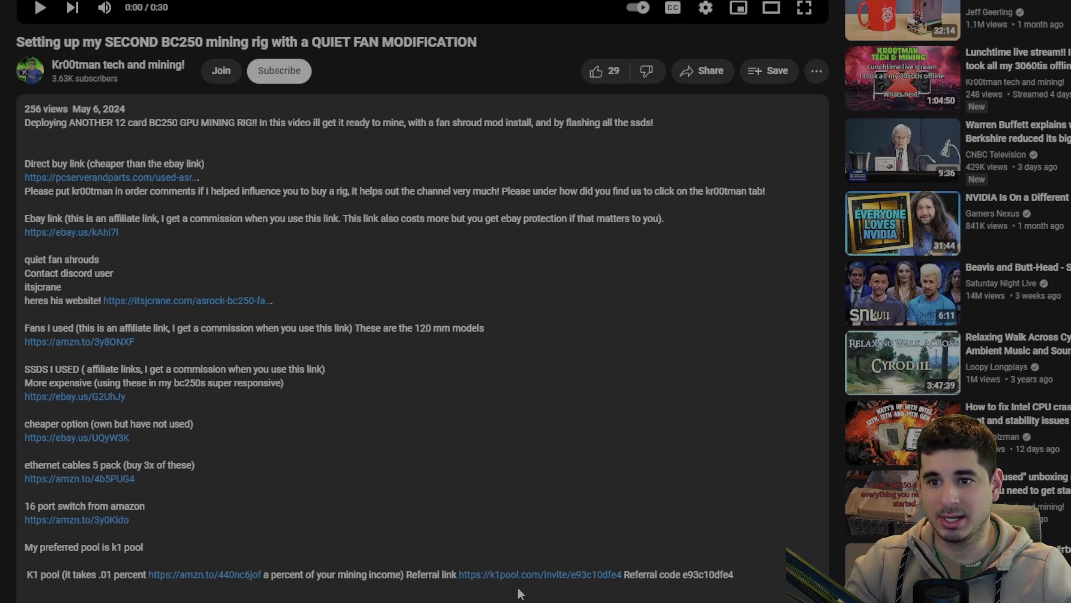
pyautogui.moveTo(512, 579)
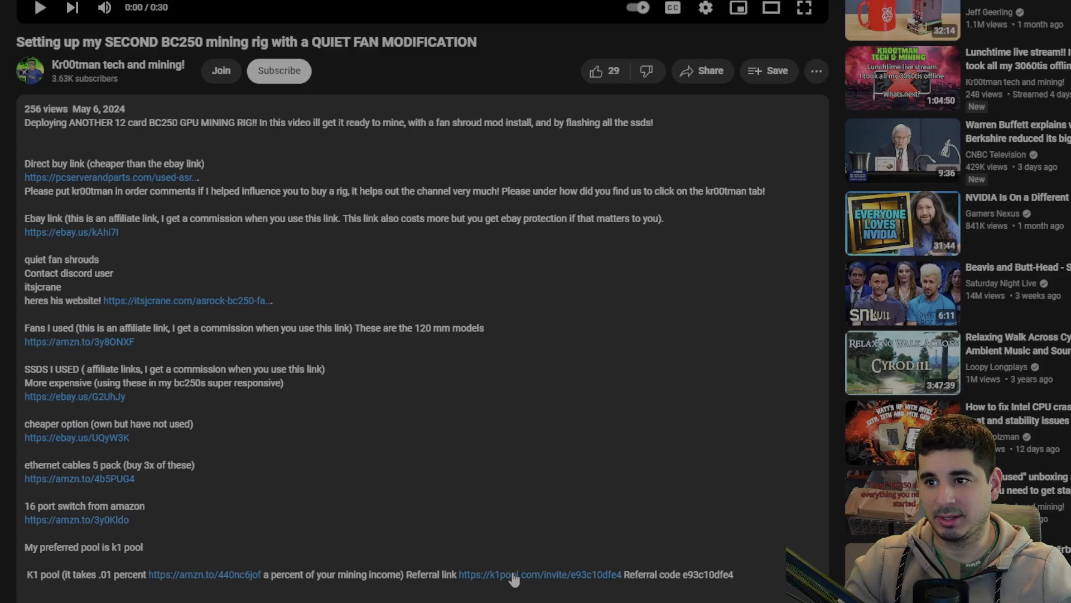
# Follow the K1 Pool referral link to reach its name-prompting sign-up page.
pyautogui.click(539, 574)
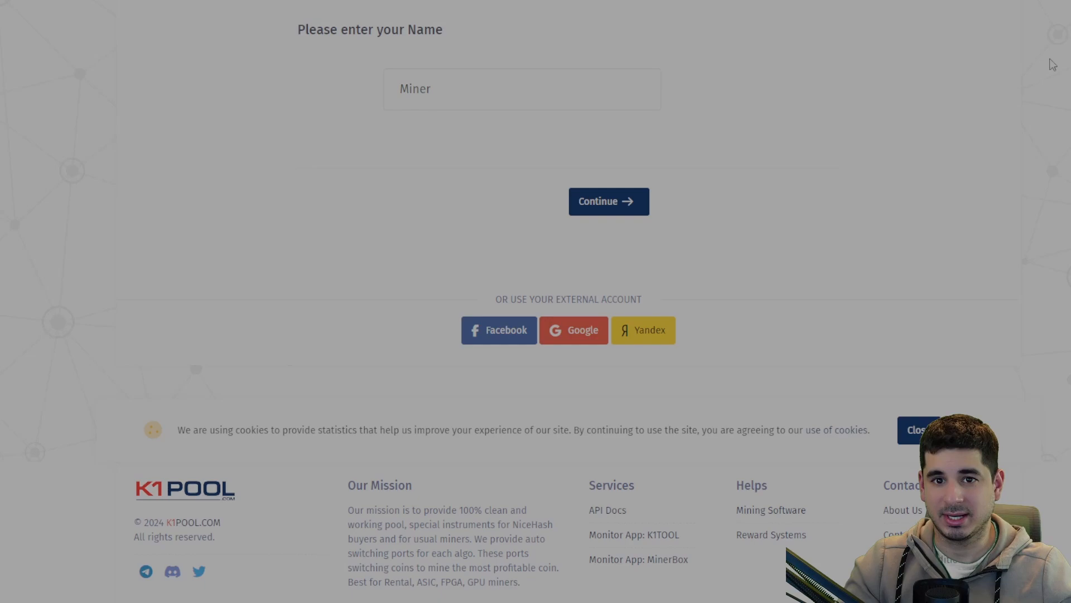
pyautogui.moveTo(737, 86)
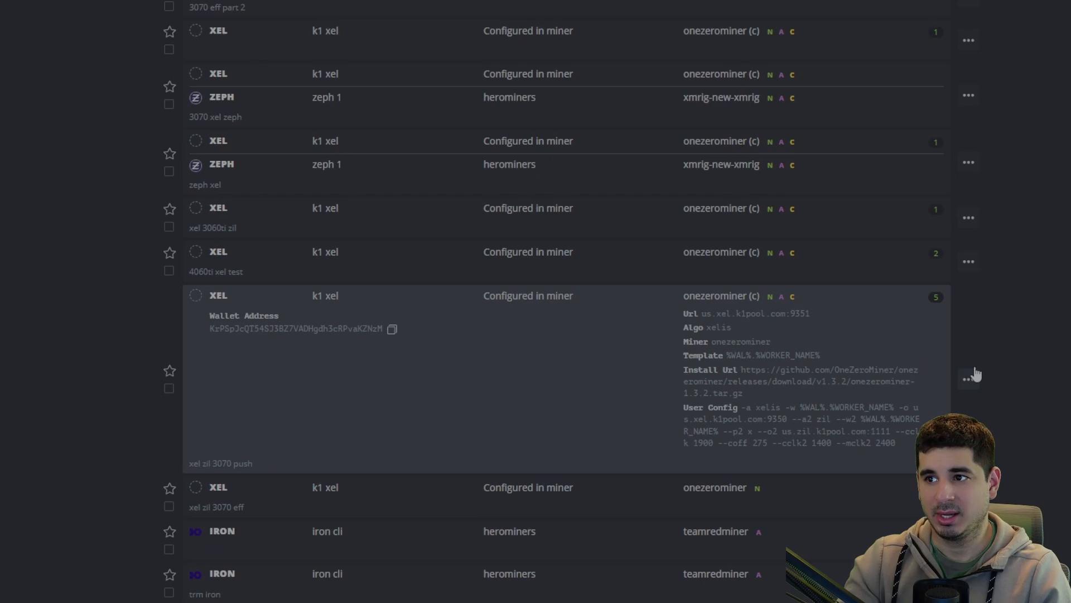
# Edit the 'xel zil 3070 push' flight sheet with XEL coin and k1 xel wallet.
pyautogui.click(968, 379)
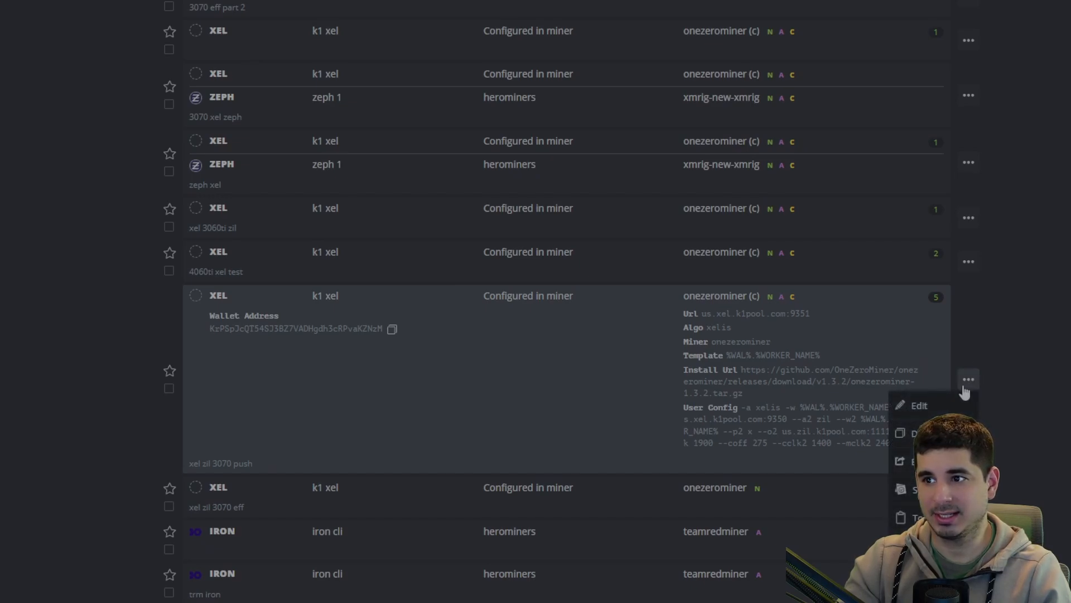
pyautogui.click(919, 405)
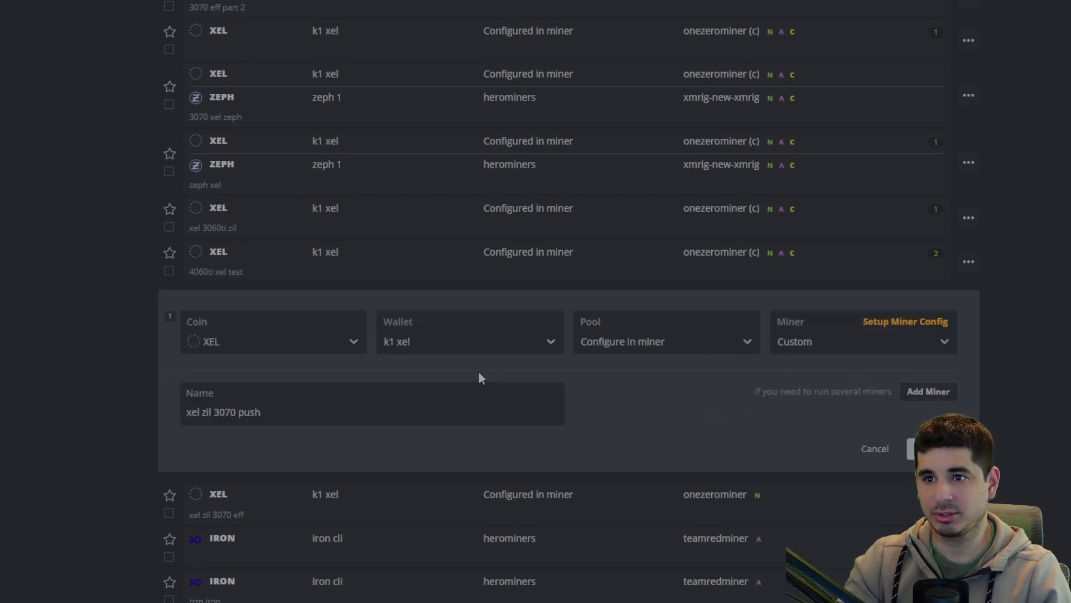
pyautogui.click(272, 341)
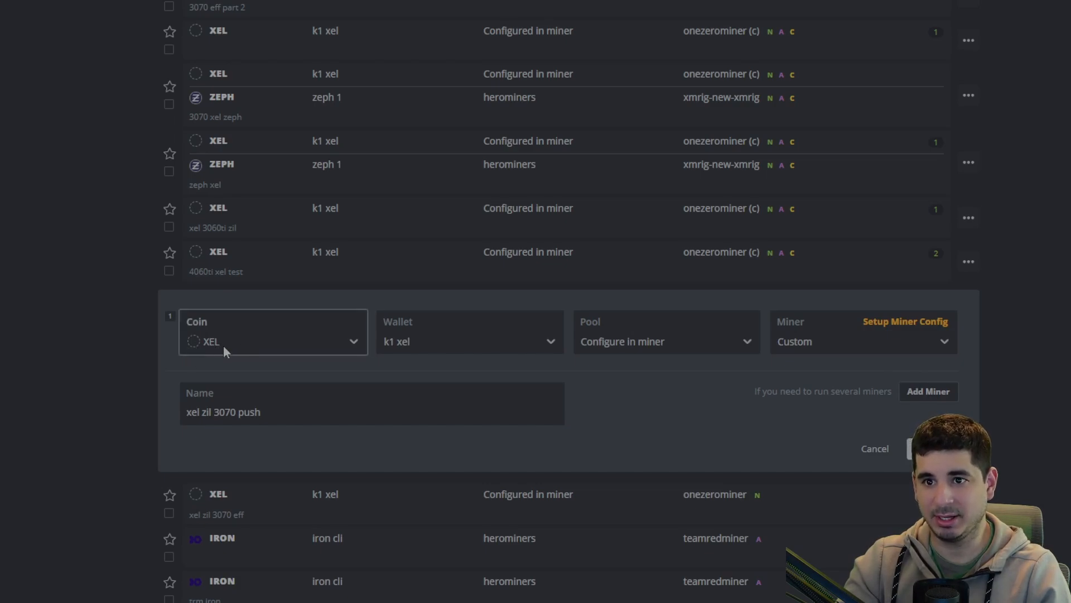
pyautogui.moveTo(231, 353)
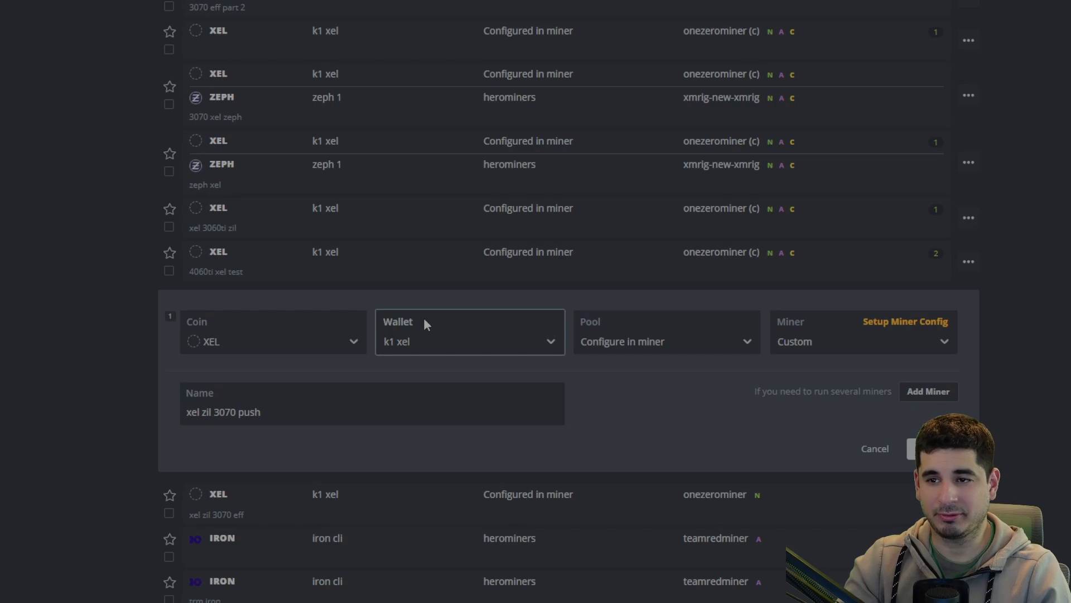
pyautogui.moveTo(629, 351)
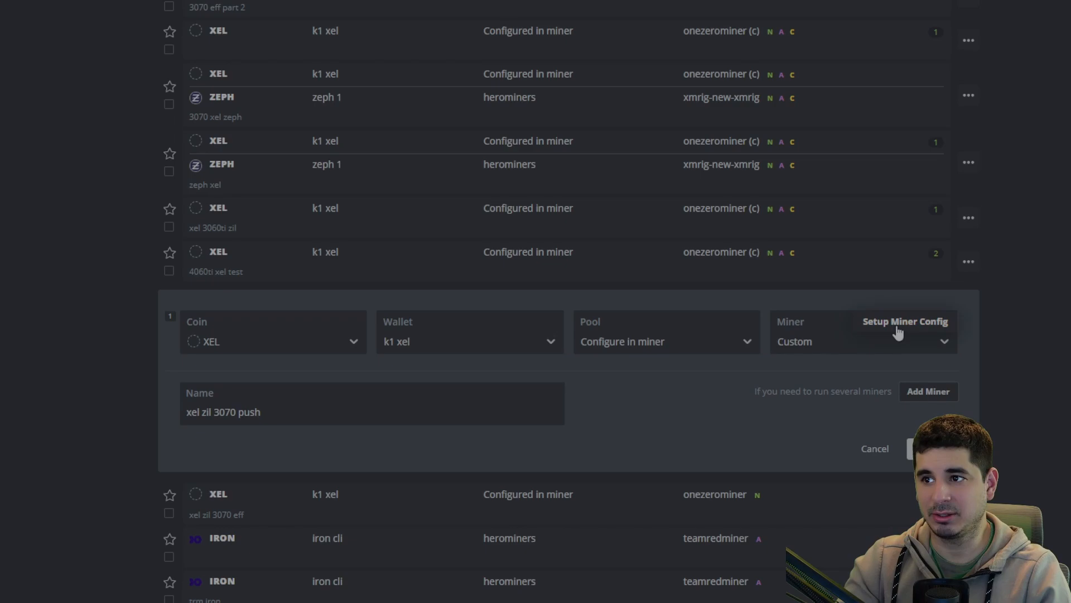
# Review the onezerominer config: xelis algorithm, K1 pool URLs, dual XEL/ZIL extra arguments.
pyautogui.click(904, 322)
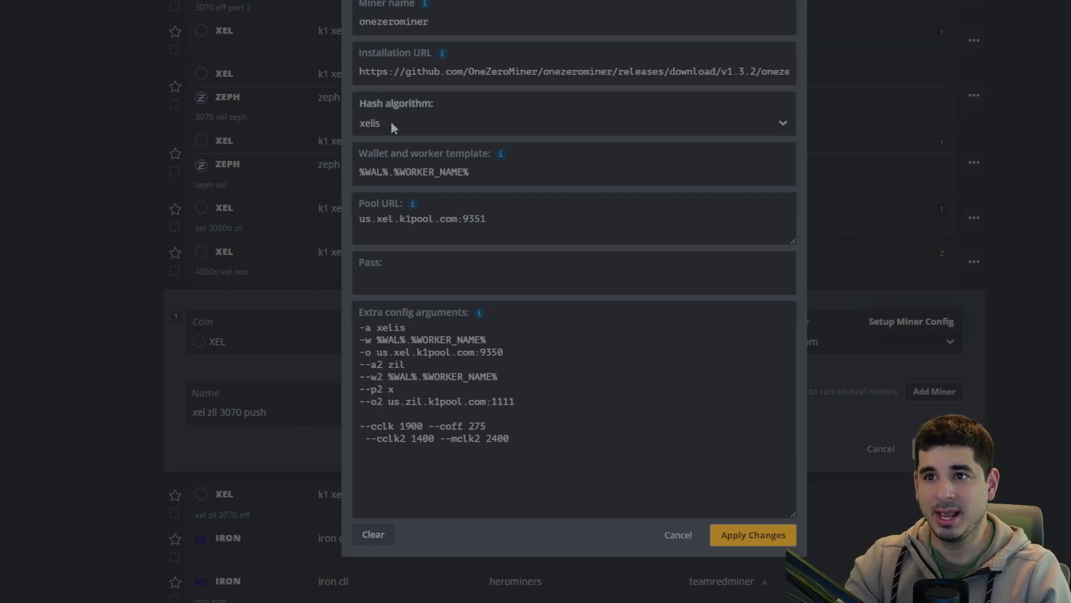
pyautogui.moveTo(387, 158)
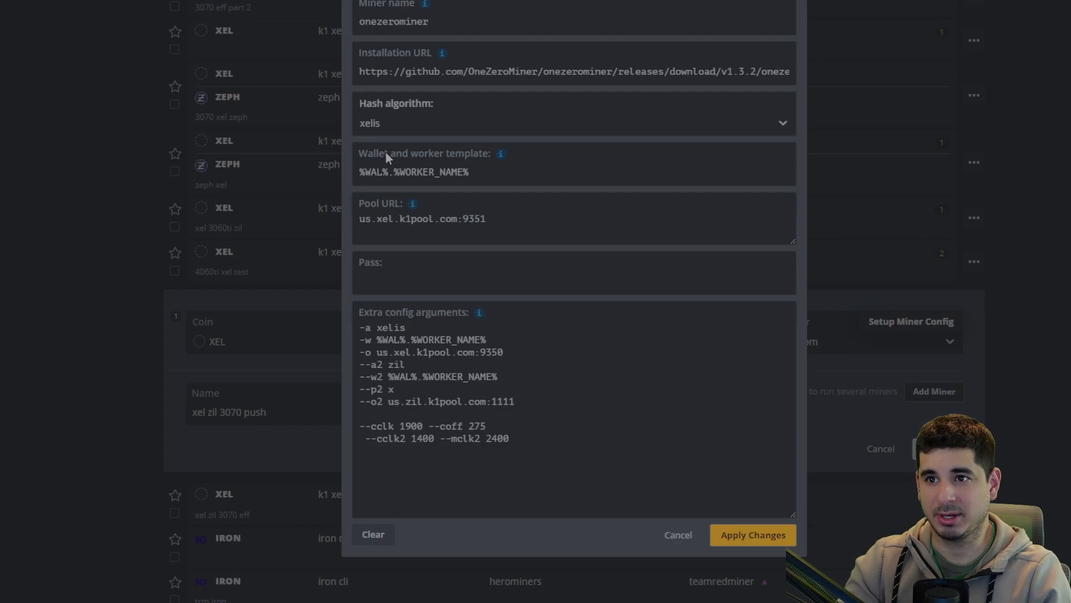
pyautogui.click(517, 171)
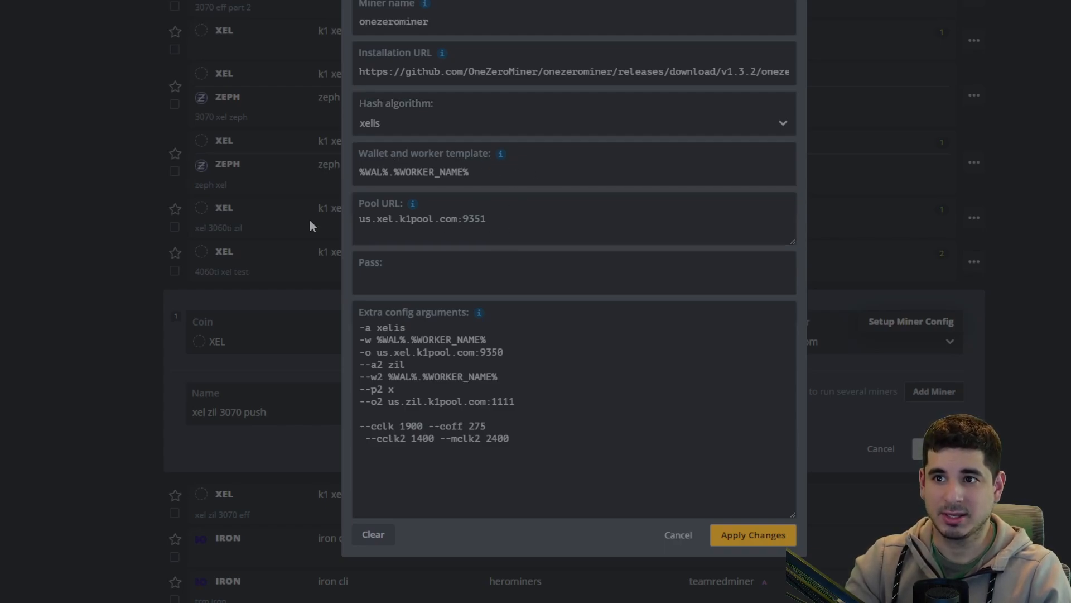
pyautogui.click(492, 219)
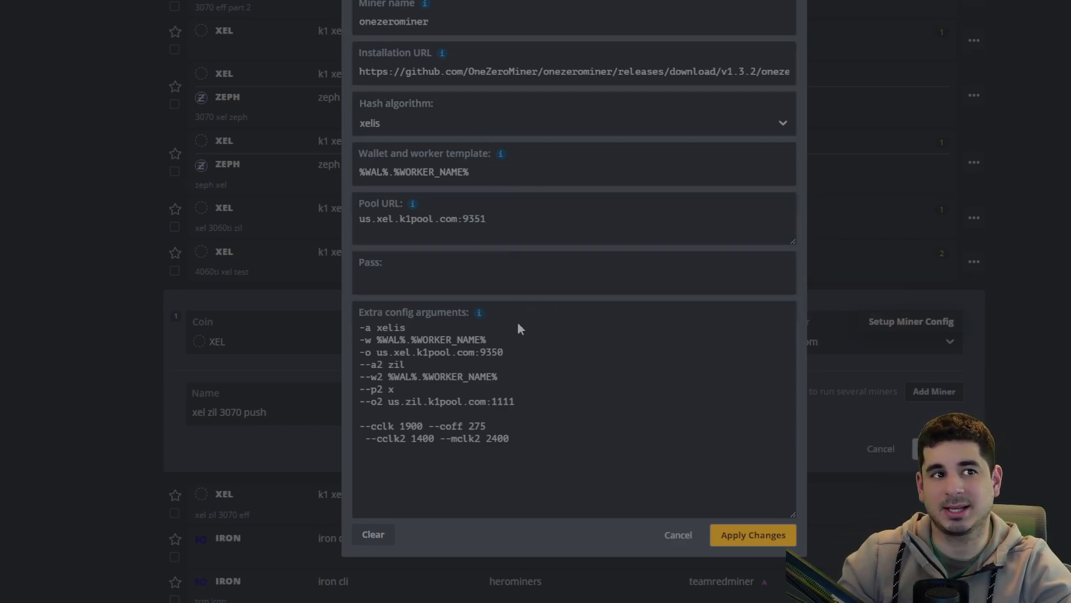
pyautogui.click(479, 352)
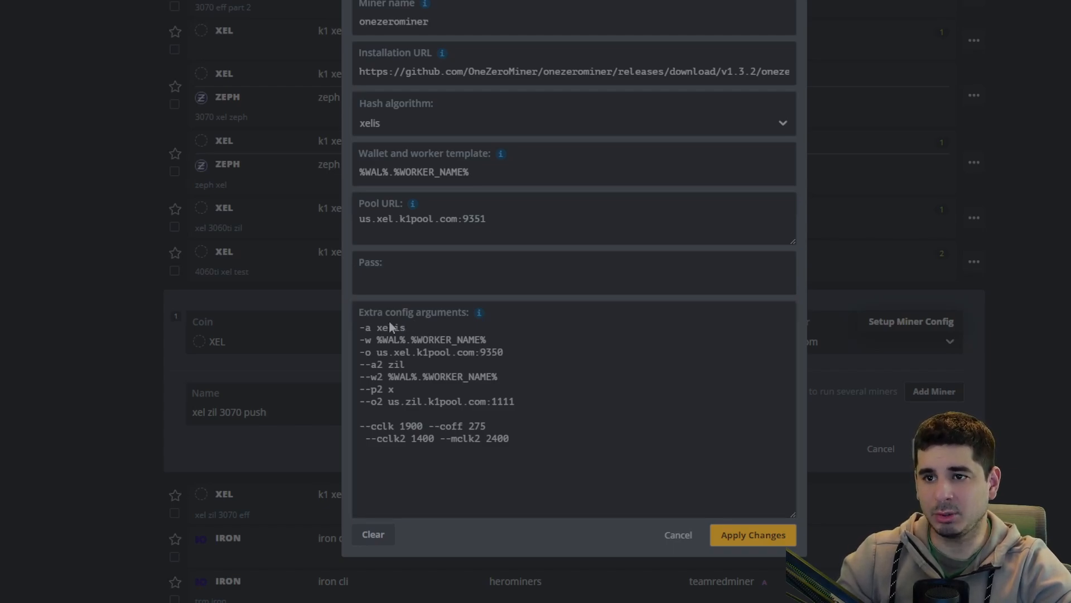
pyautogui.click(411, 328)
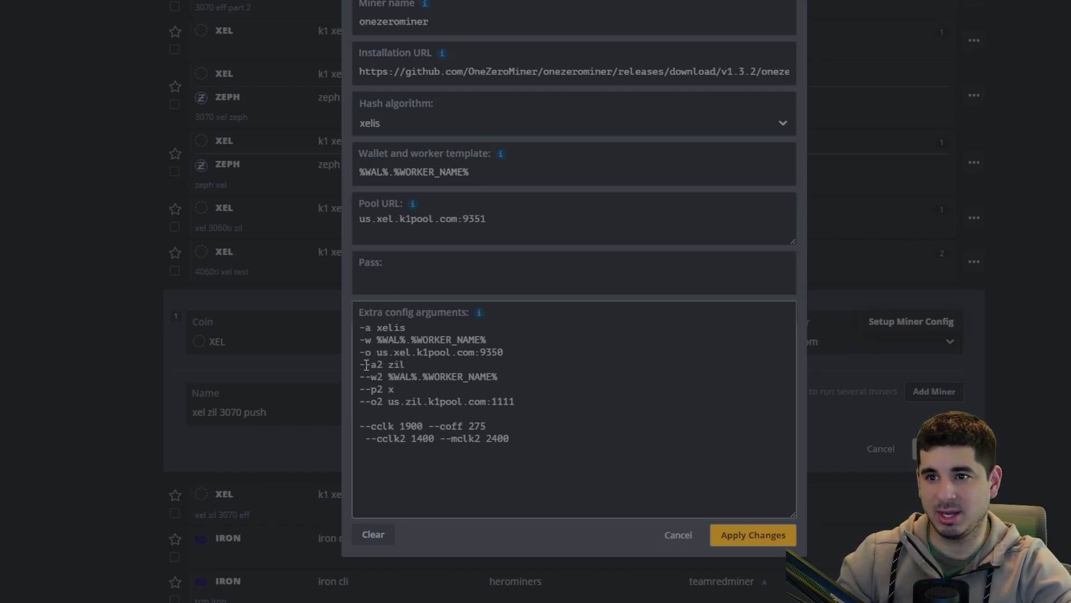
pyautogui.moveTo(362, 352); pyautogui.dragTo(516, 401)
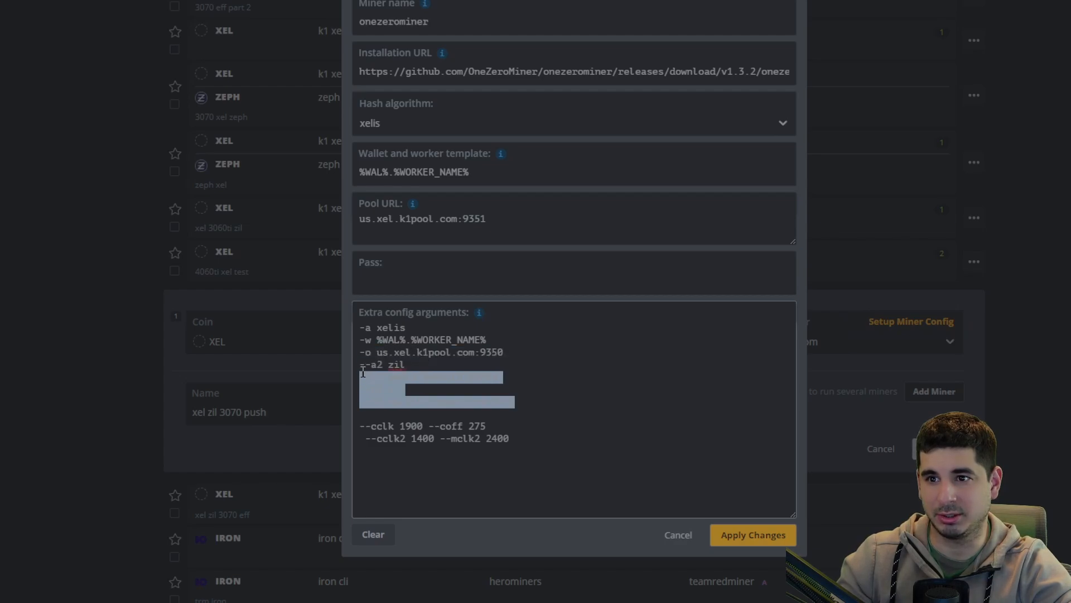
pyautogui.write('--w2 %WAL%.%WORKER_NAME%')
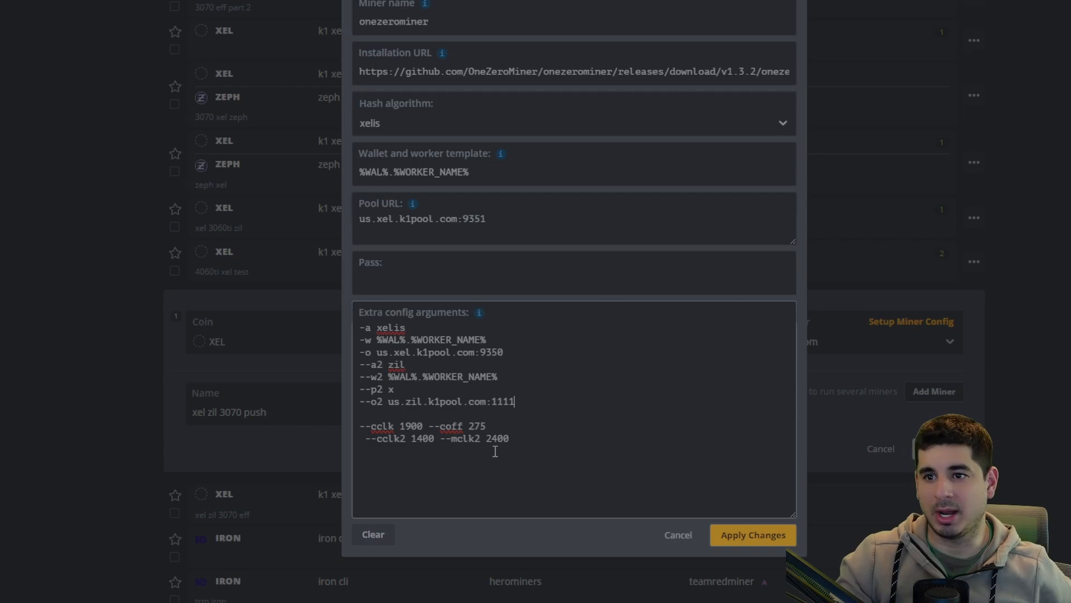
pyautogui.moveTo(556, 437)
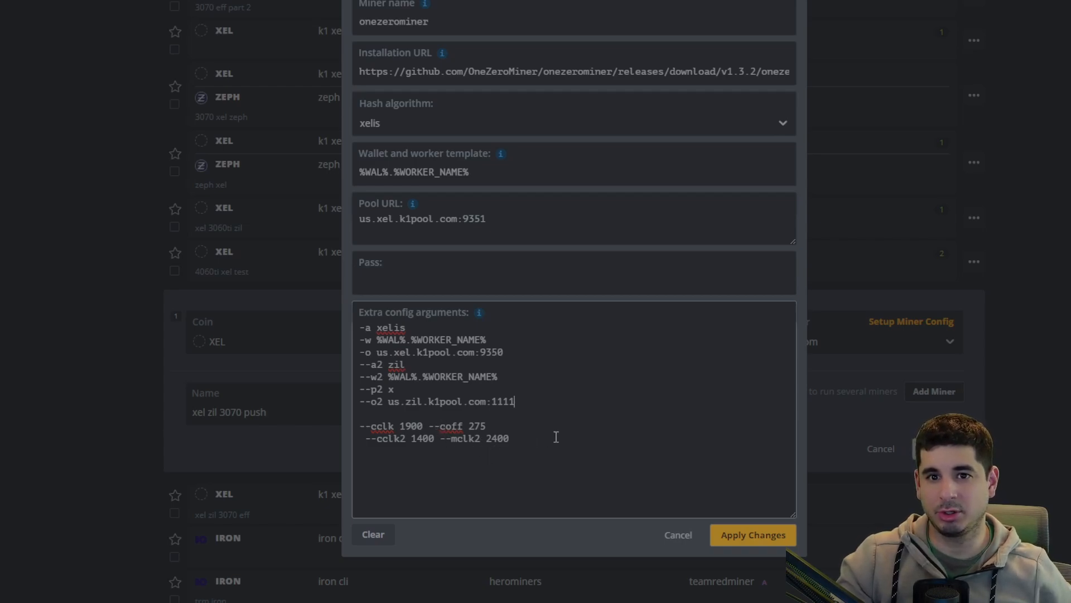
pyautogui.moveTo(503, 450)
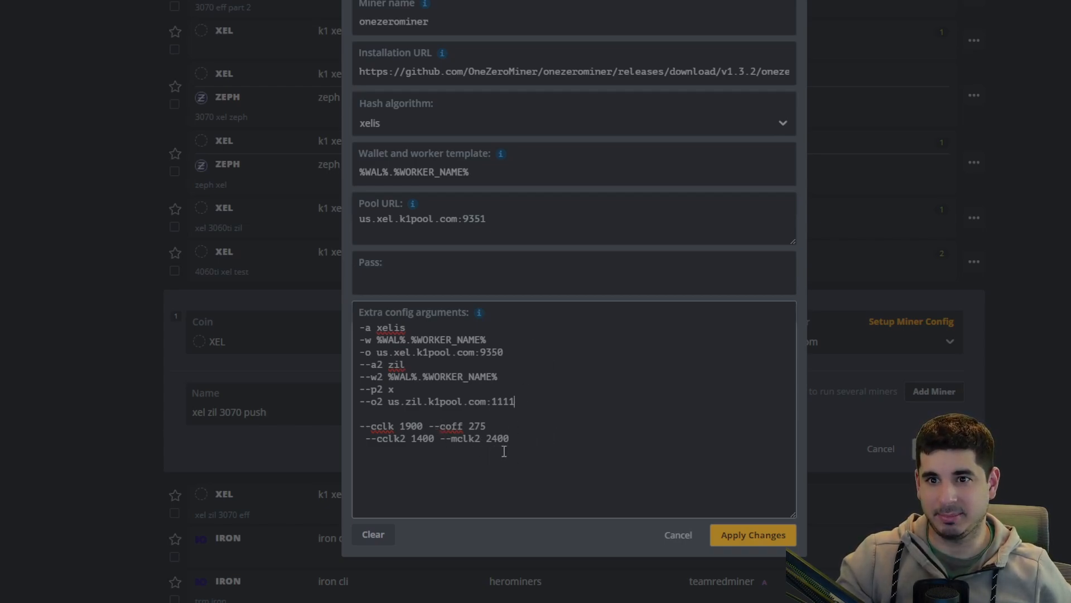
pyautogui.click(752, 534)
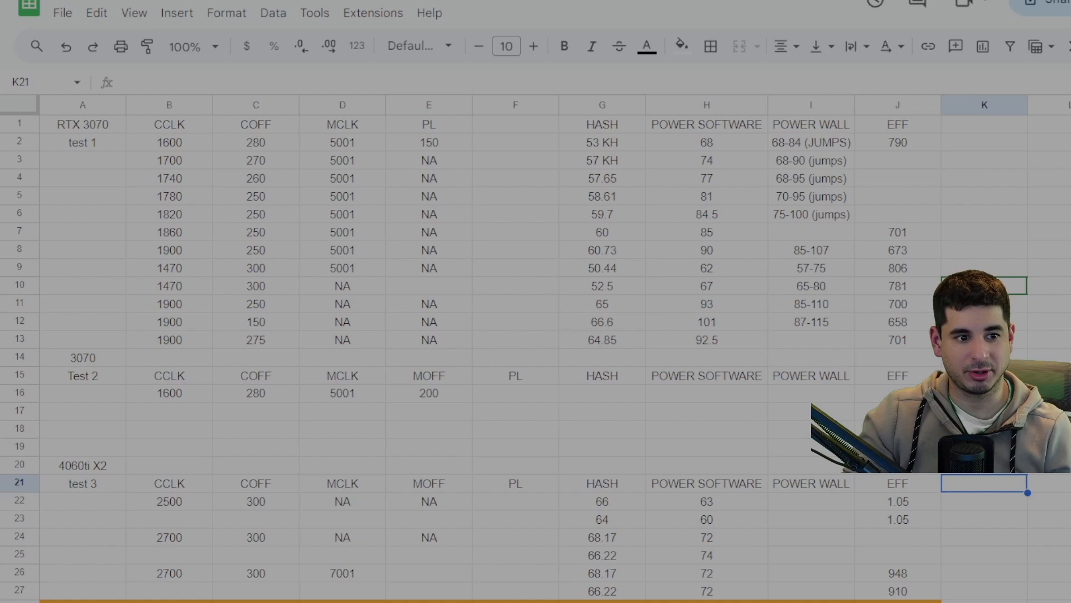
pyautogui.click(428, 410)
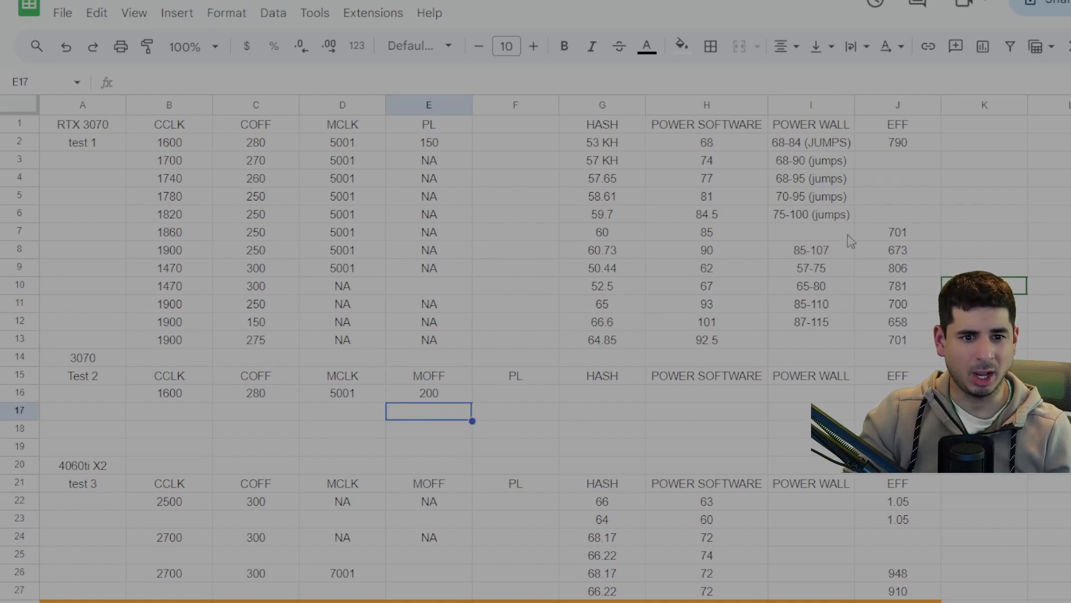
pyautogui.moveTo(874, 286)
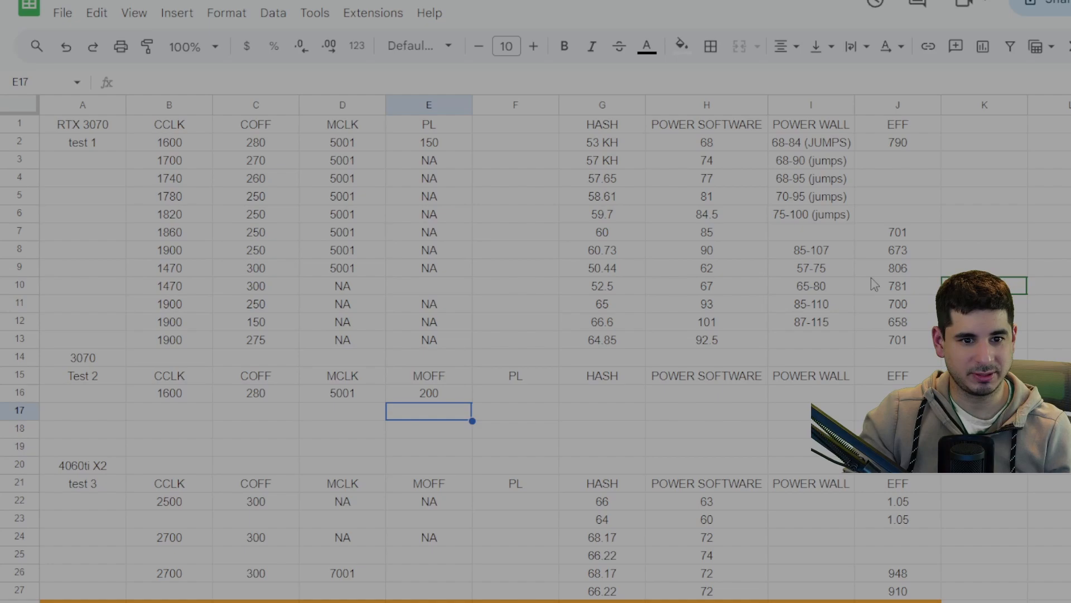
pyautogui.moveTo(379, 503)
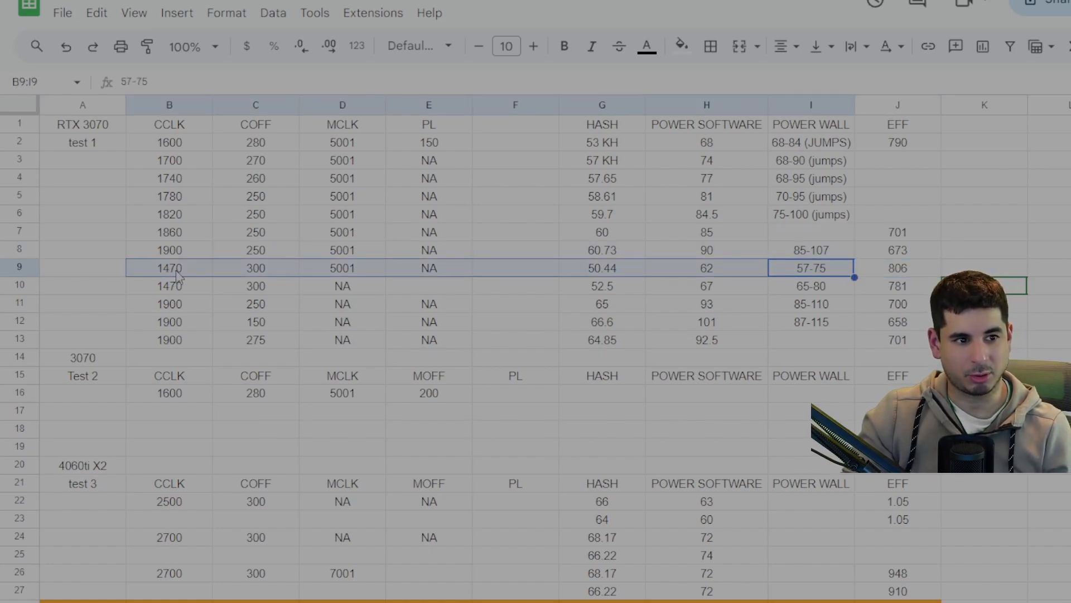
pyautogui.moveTo(250, 273)
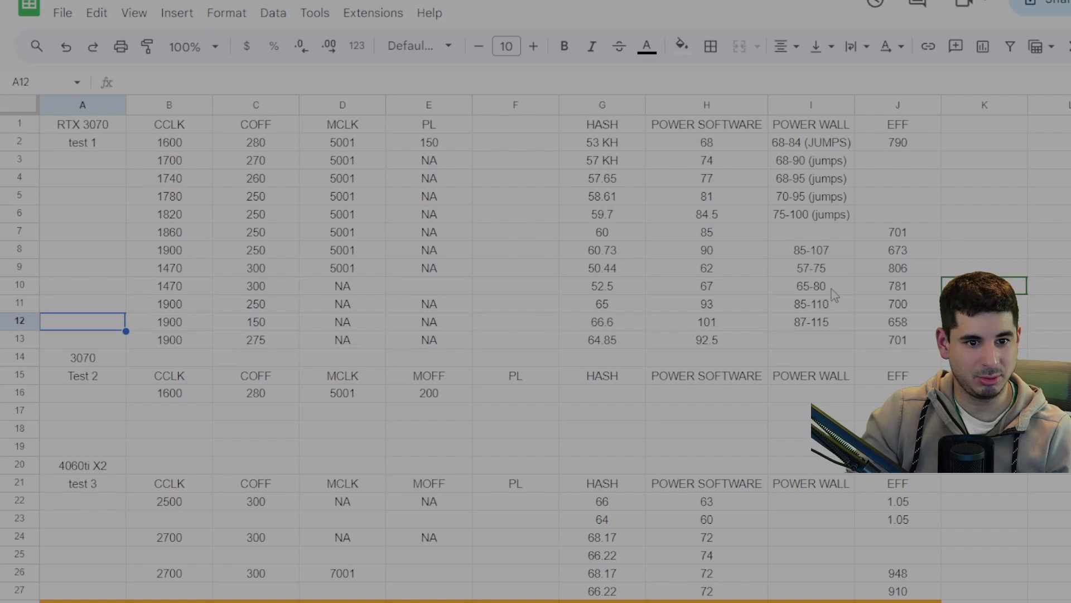
# Fill row 11 (A11:J11: CCLK 1900, COFF 250, EFF 700) with gray.
pyautogui.moveTo(342, 286); pyautogui.dragTo(897, 303)
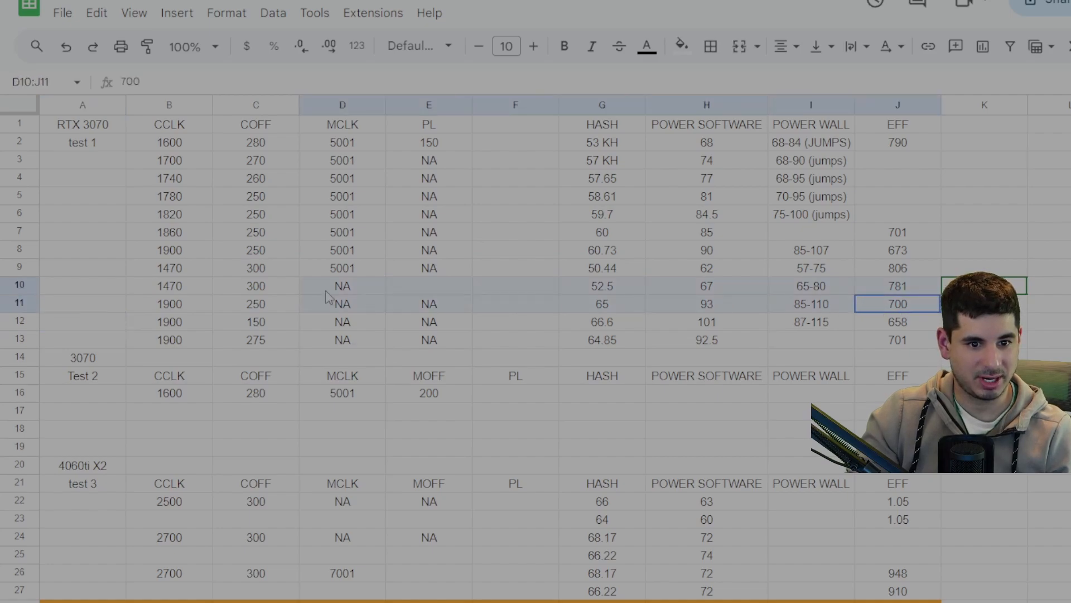
pyautogui.click(20, 303)
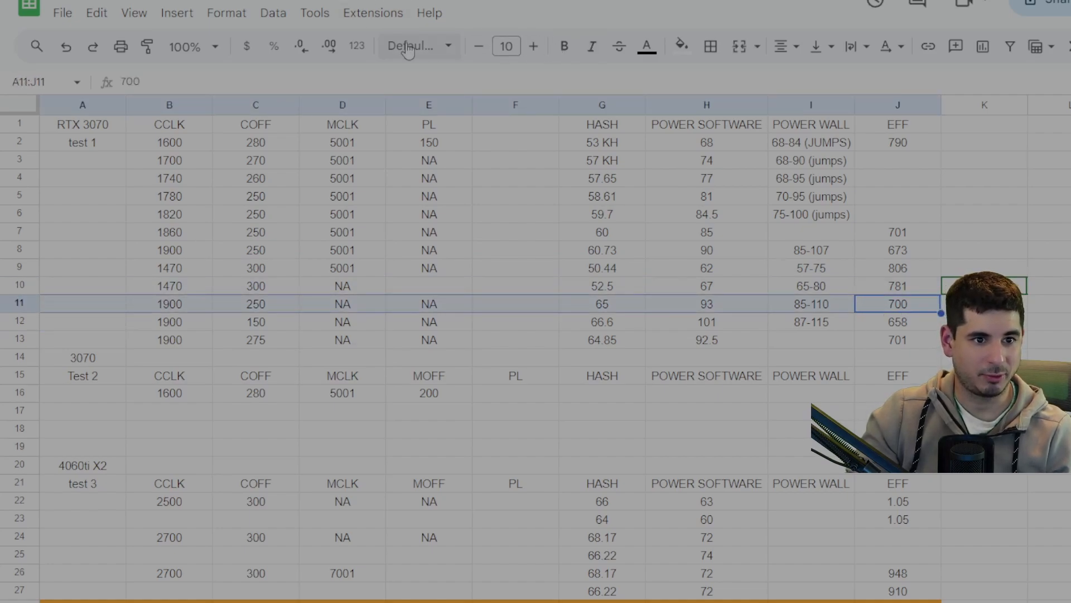
pyautogui.click(680, 46)
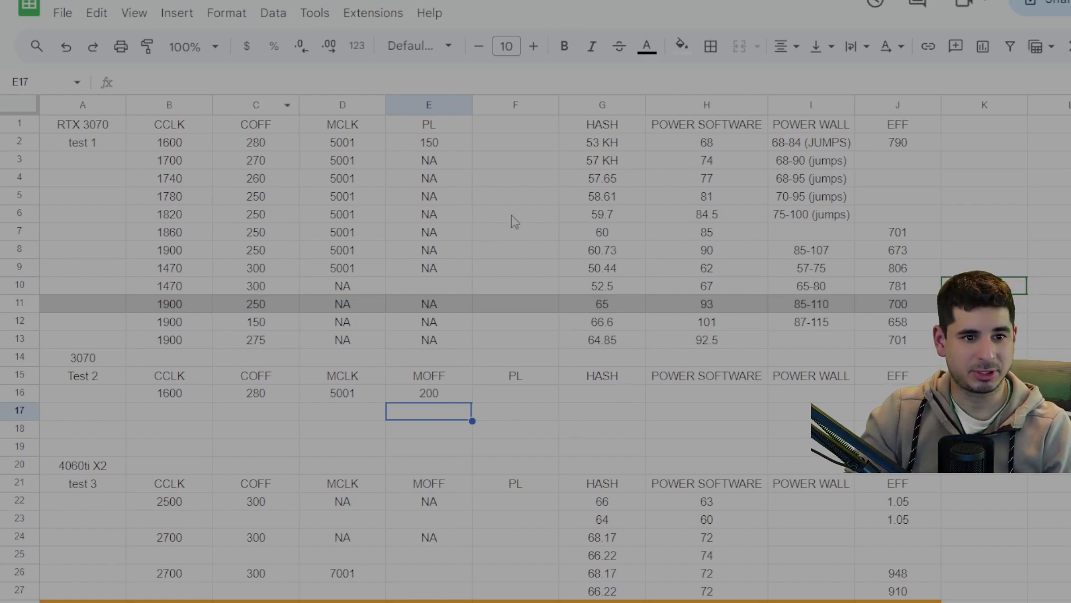
pyautogui.moveTo(570, 151)
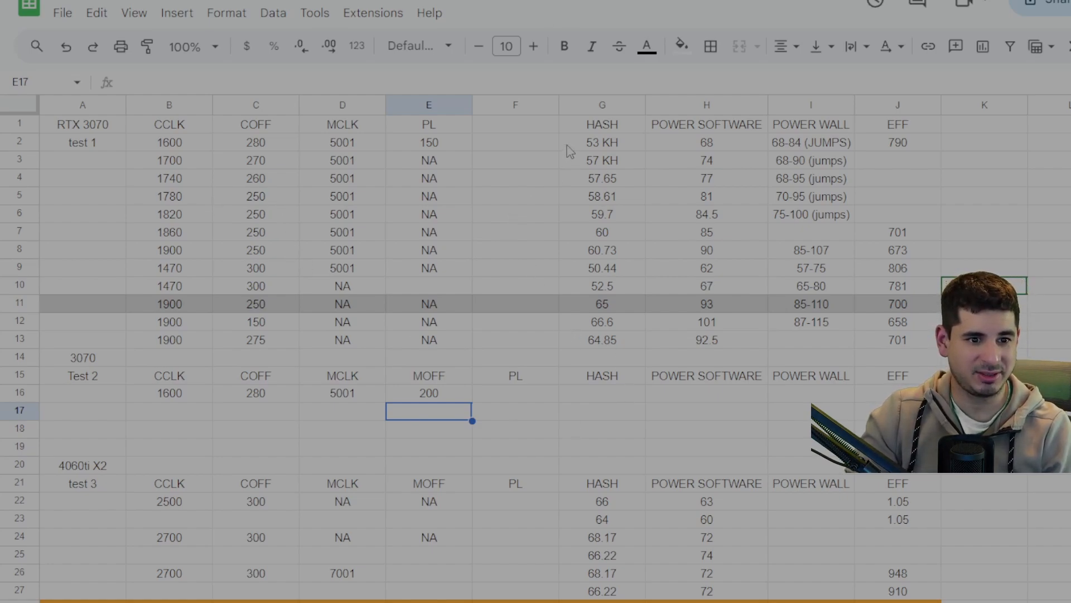
pyautogui.moveTo(547, 417)
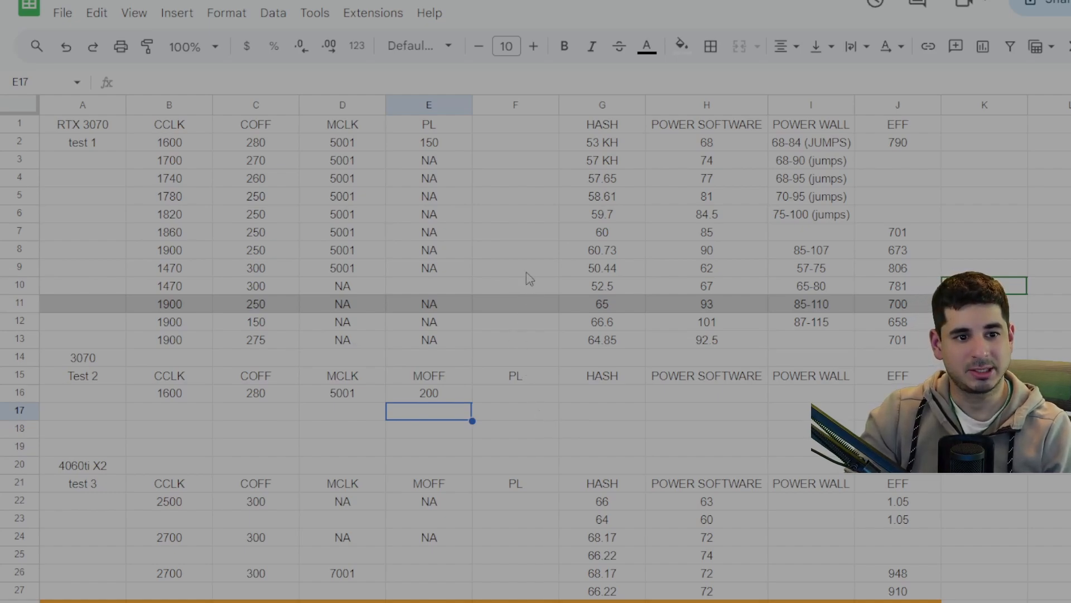
pyautogui.moveTo(588, 273)
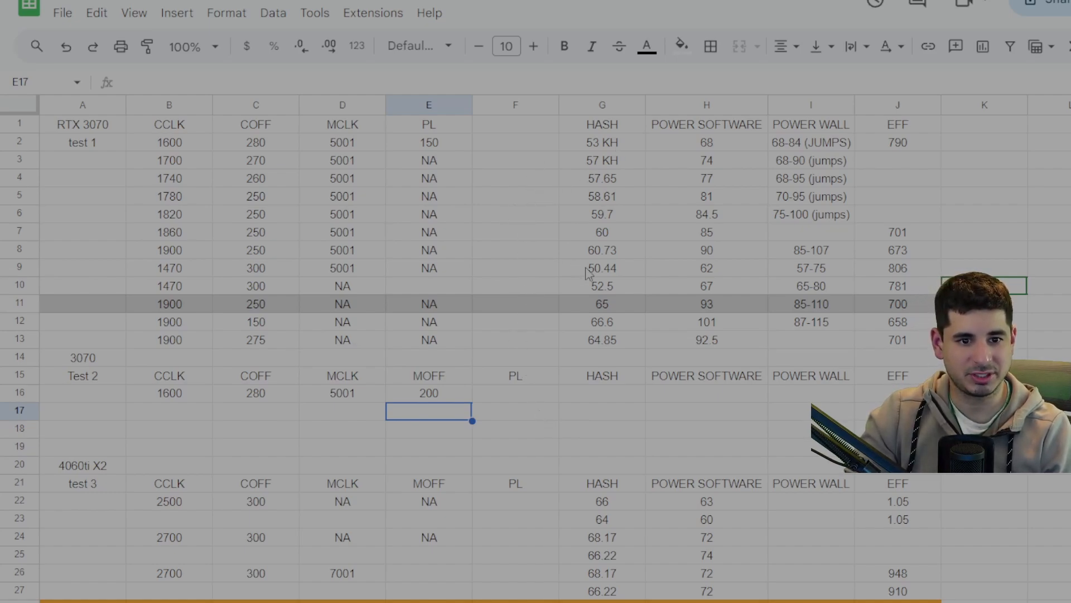
pyautogui.moveTo(457, 270)
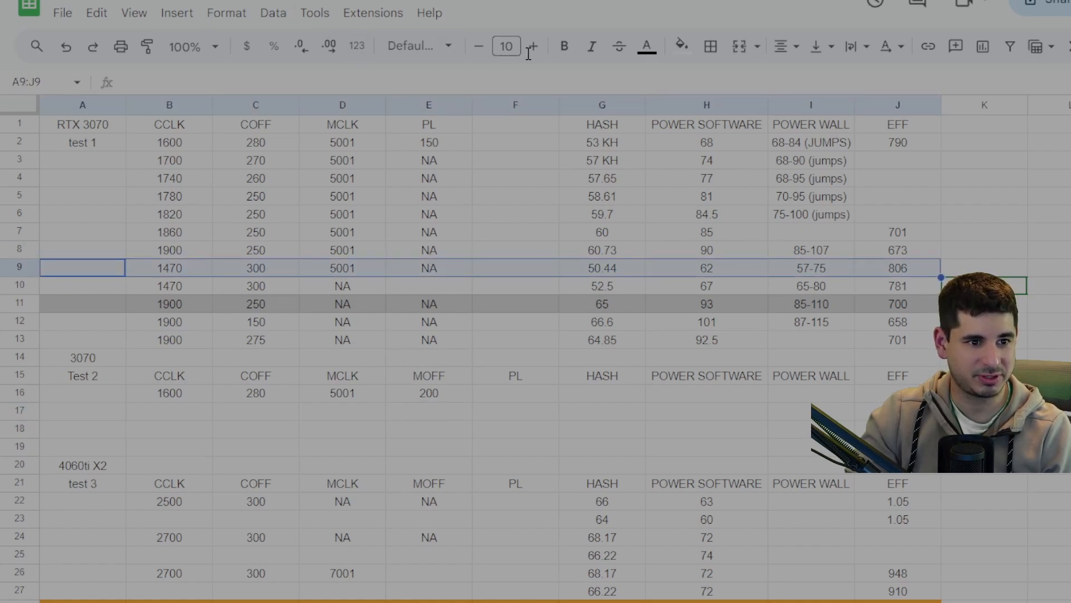
# Fill row 9 (1470 CCLK, 300 COFF, EFF 806) with cyan.
pyautogui.click(680, 46)
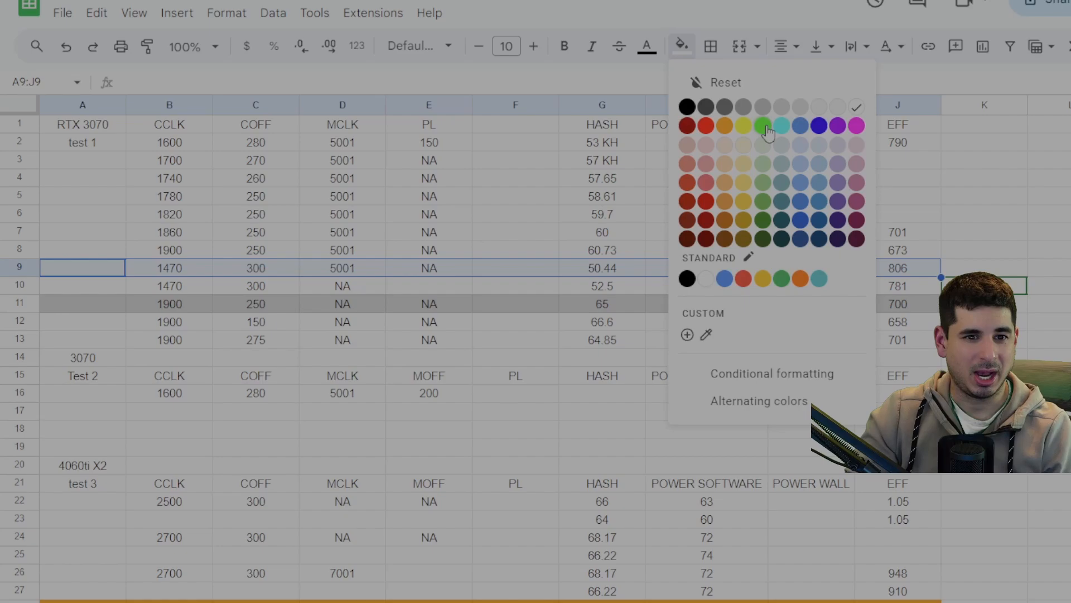
pyautogui.click(769, 125)
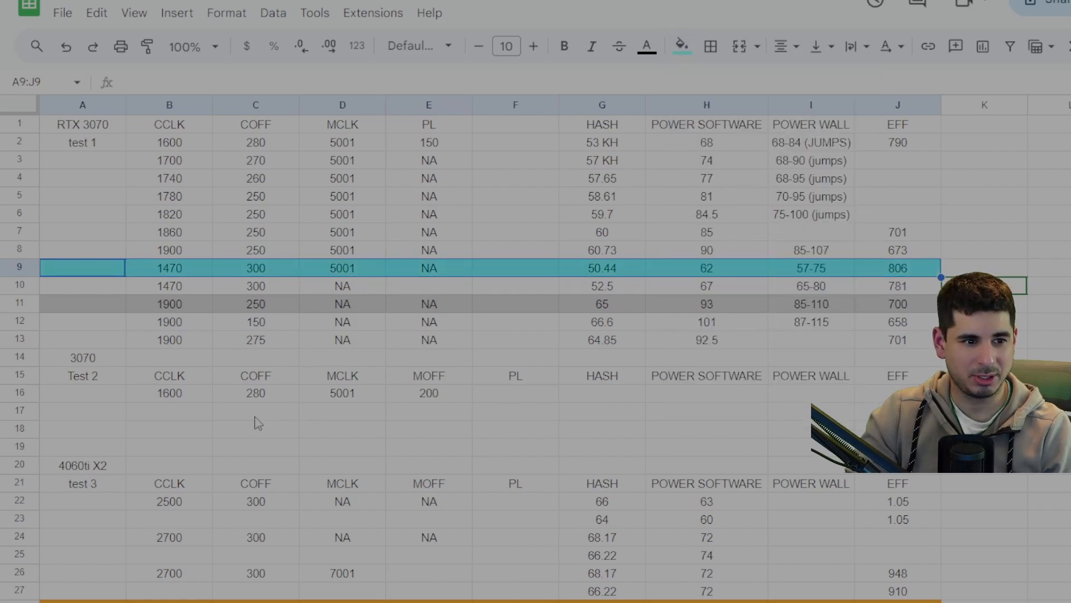
pyautogui.moveTo(286, 371)
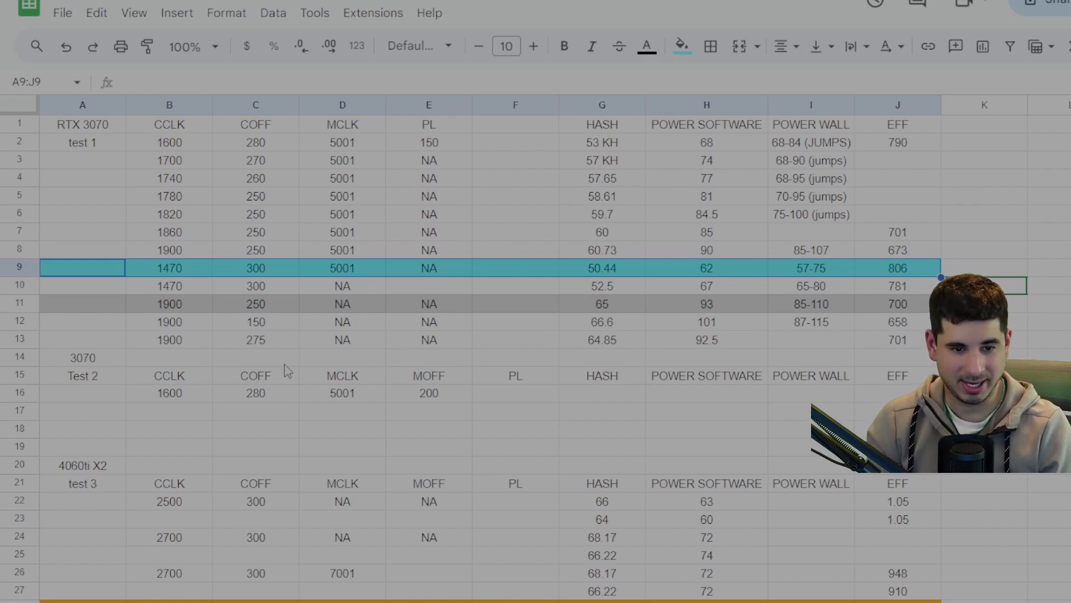
pyautogui.moveTo(130, 352)
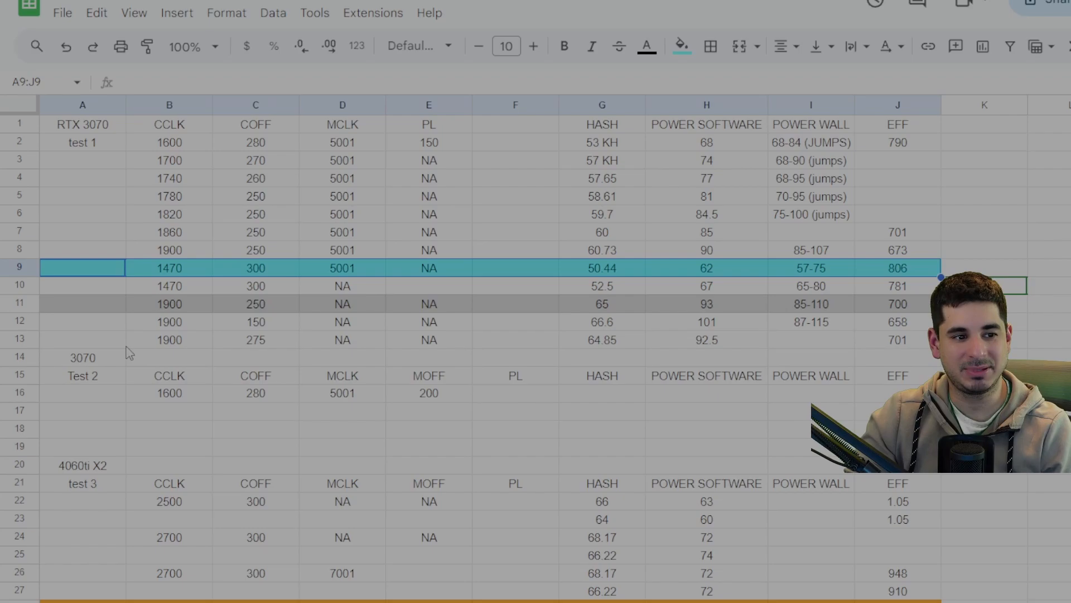
pyautogui.moveTo(213, 280)
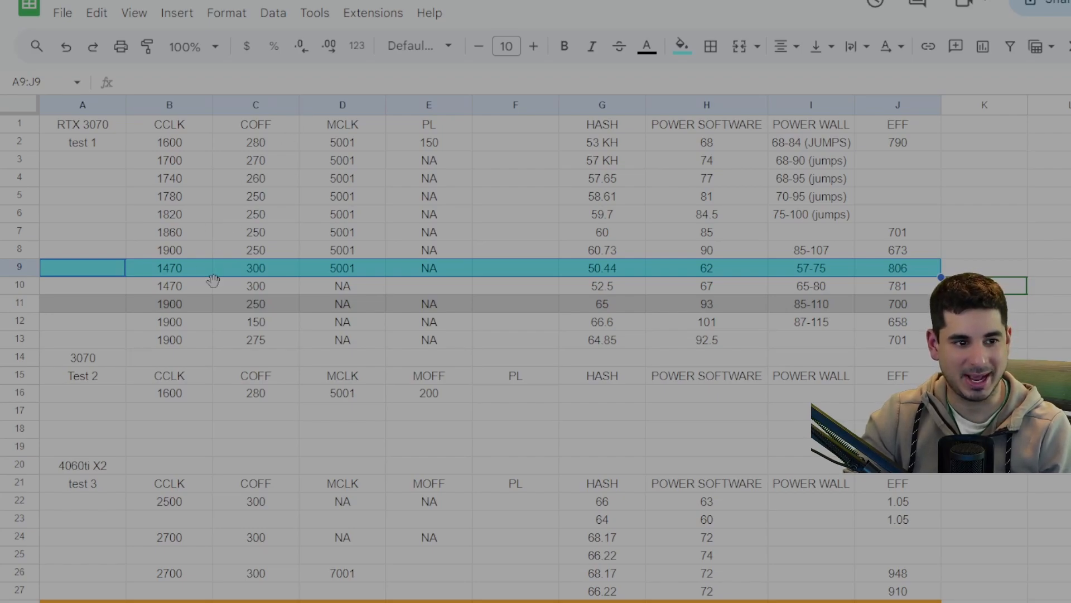
pyautogui.moveTo(315, 412)
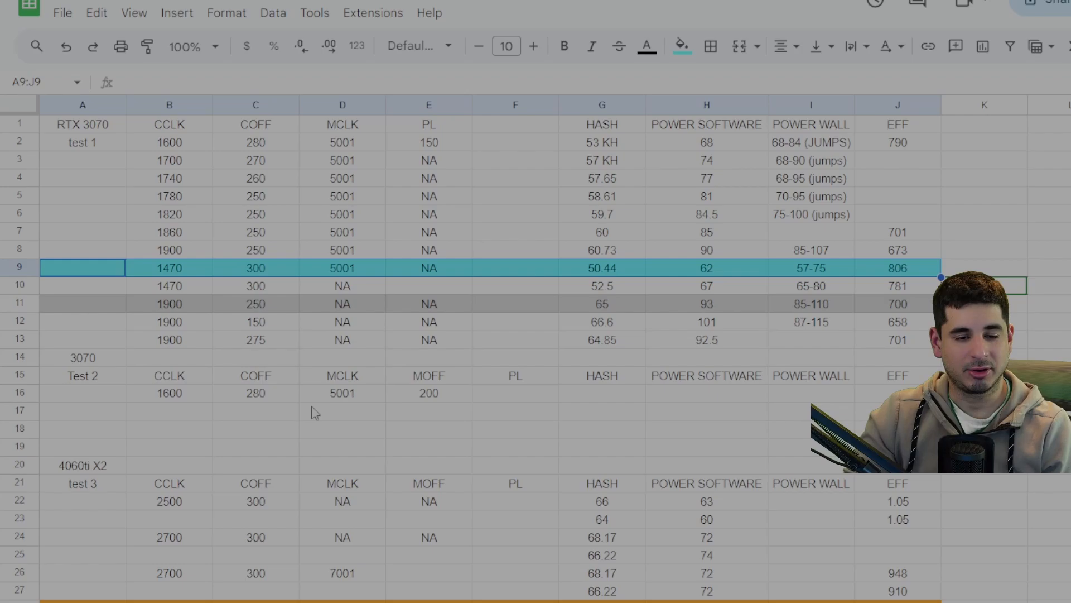
pyautogui.moveTo(323, 403)
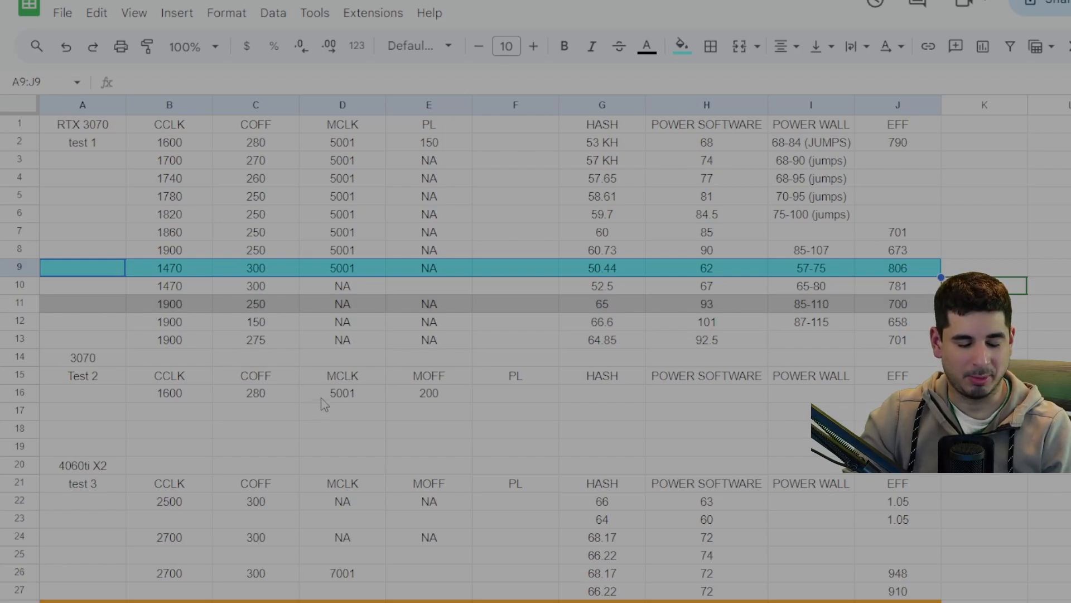
pyautogui.moveTo(106, 396)
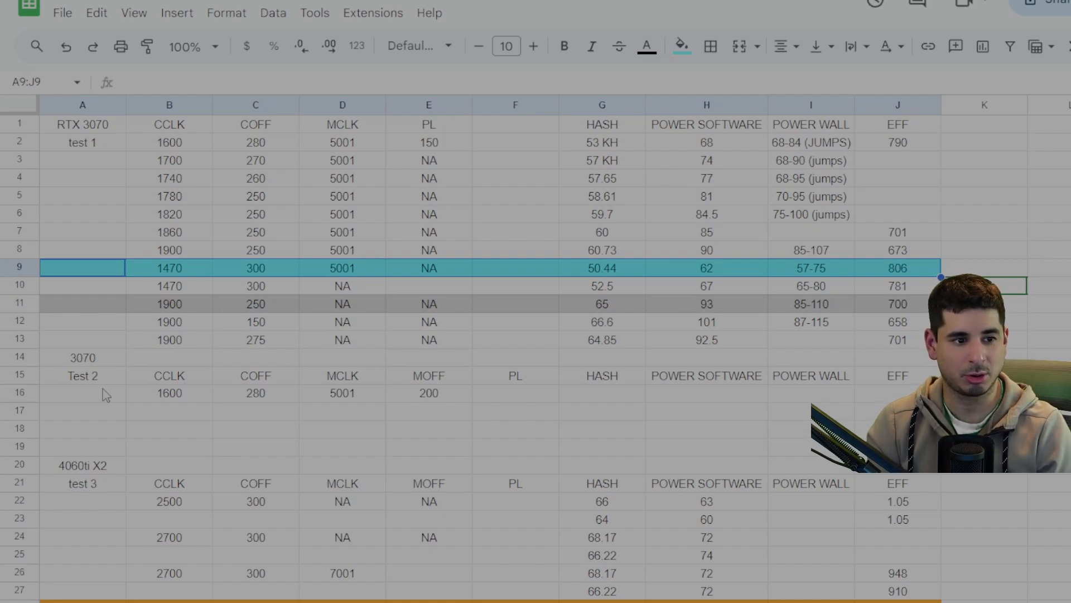
pyautogui.click(168, 304)
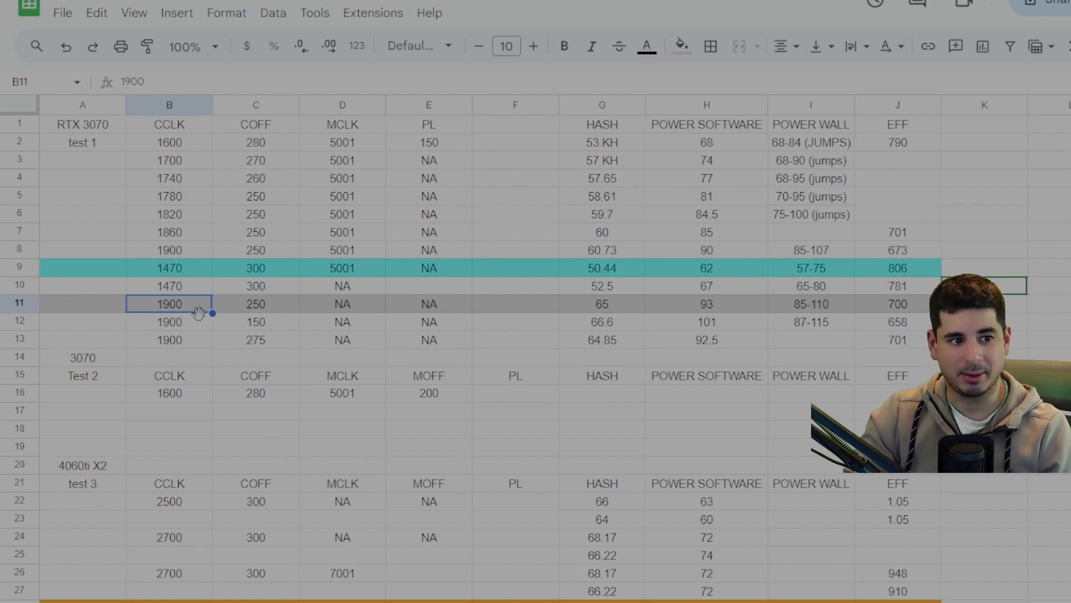
pyautogui.moveTo(64, 340)
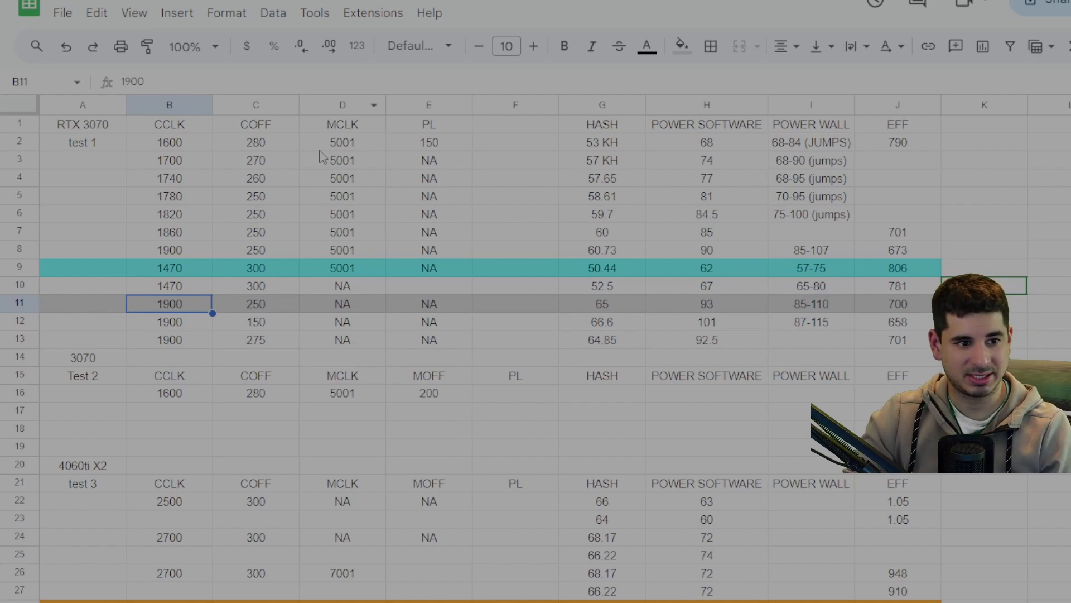
pyautogui.moveTo(345, 149)
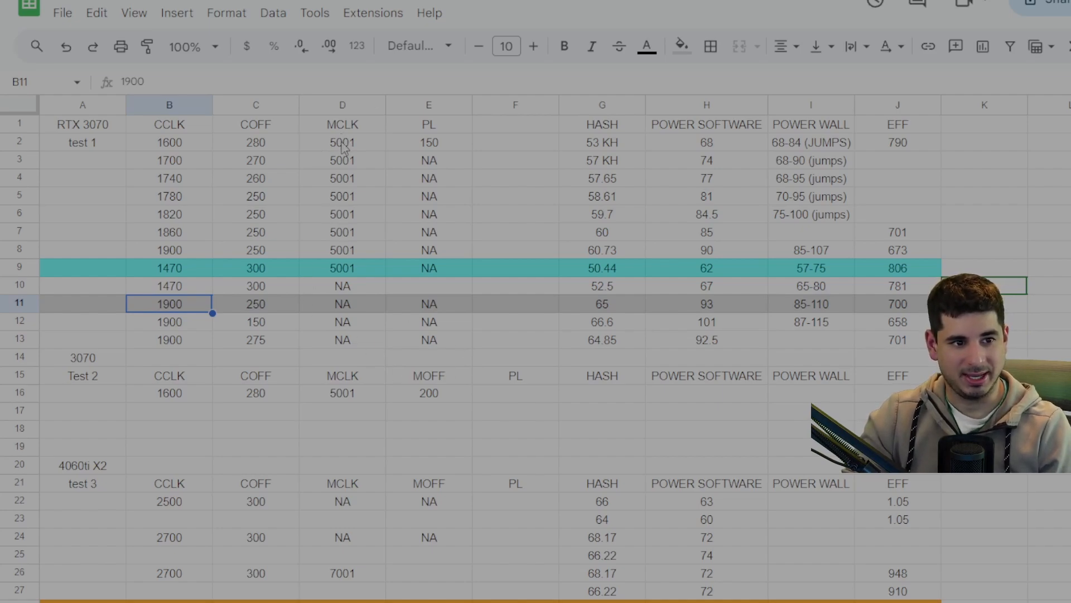
pyautogui.moveTo(350, 146)
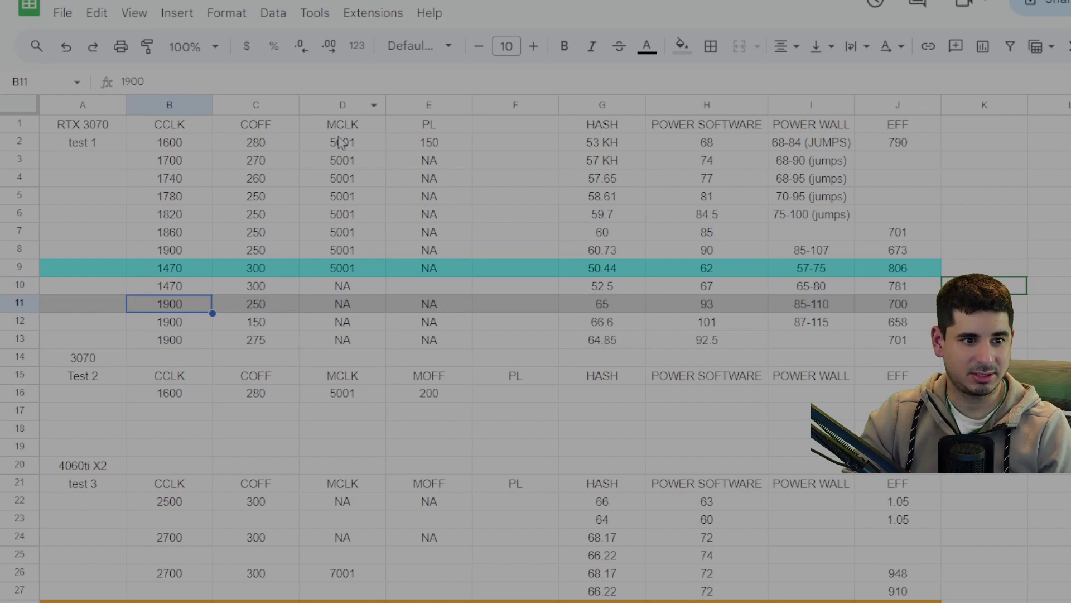
pyautogui.moveTo(344, 158)
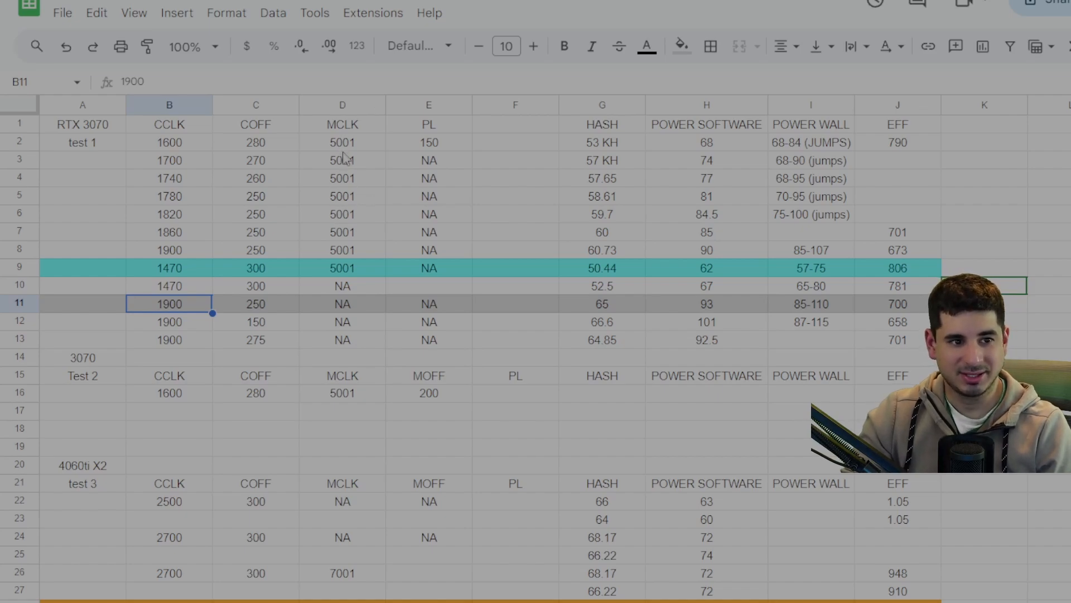
pyautogui.moveTo(429, 393)
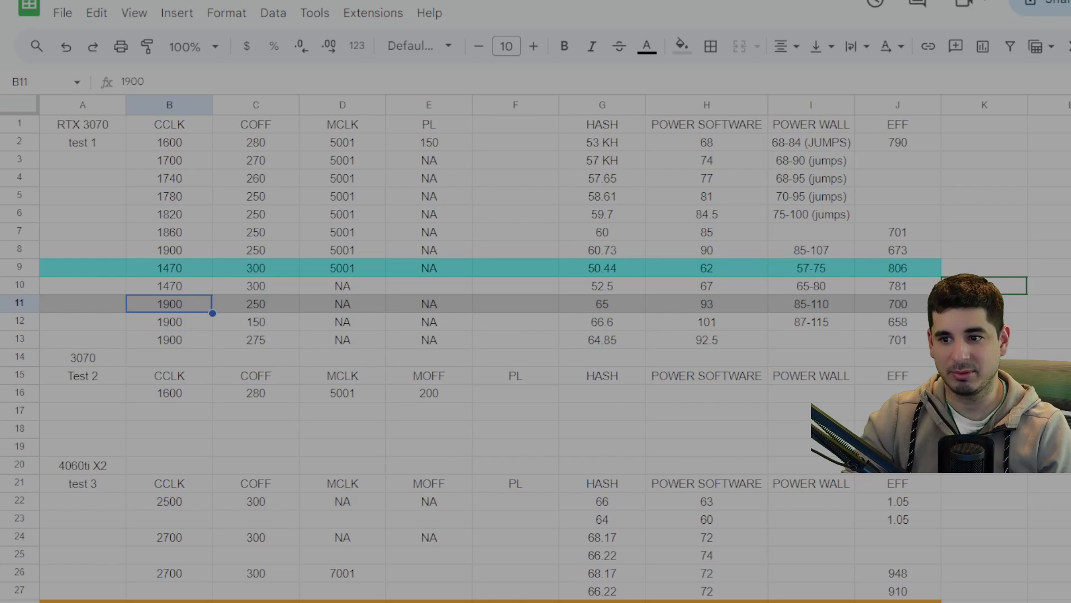
pyautogui.scroll(-3)
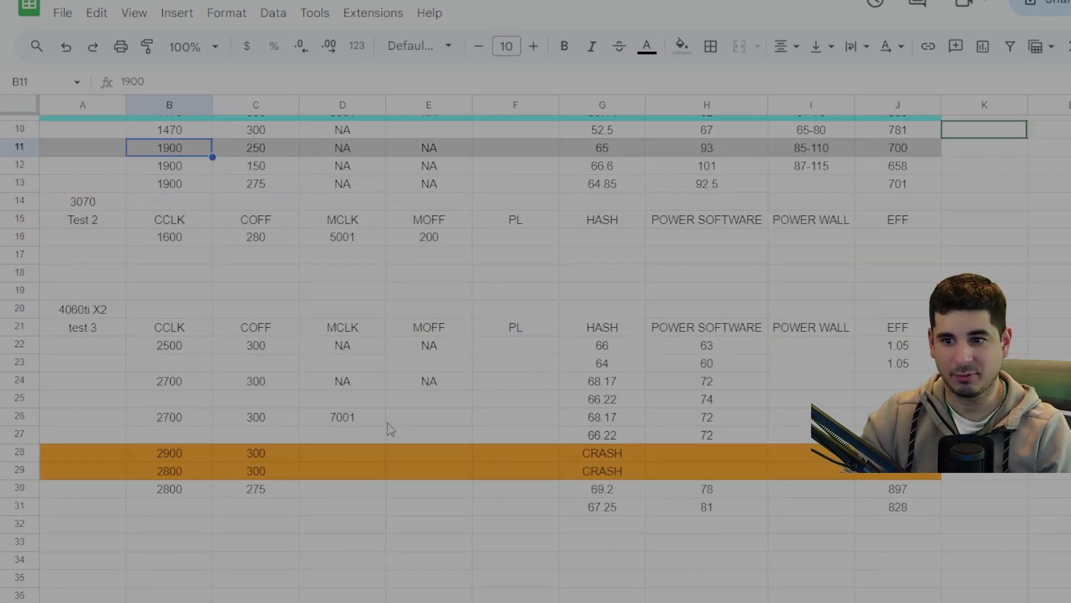
pyautogui.scroll(-3)
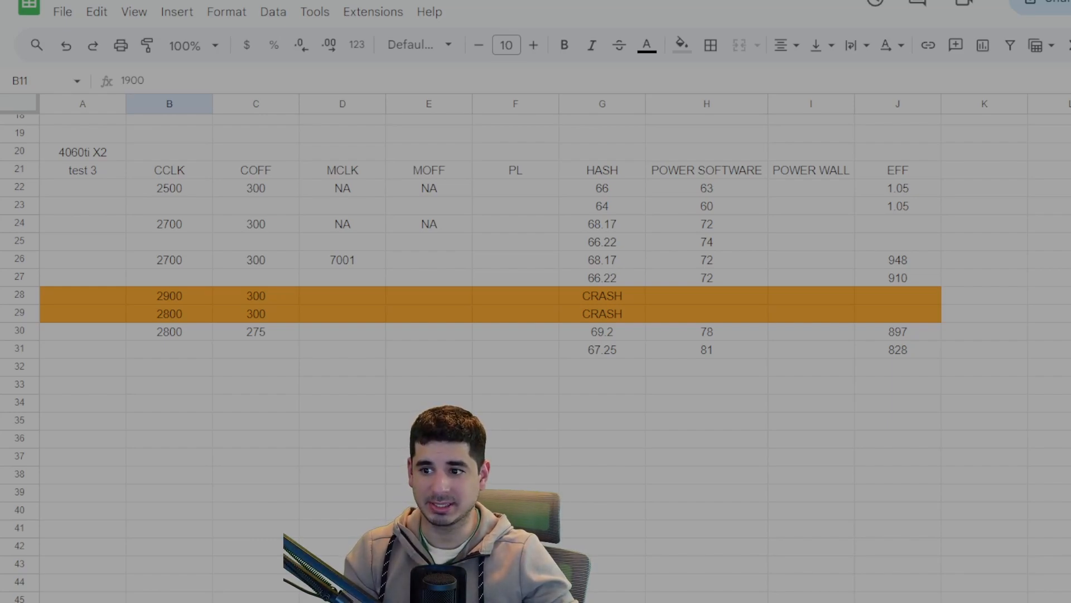
pyautogui.scroll(3)
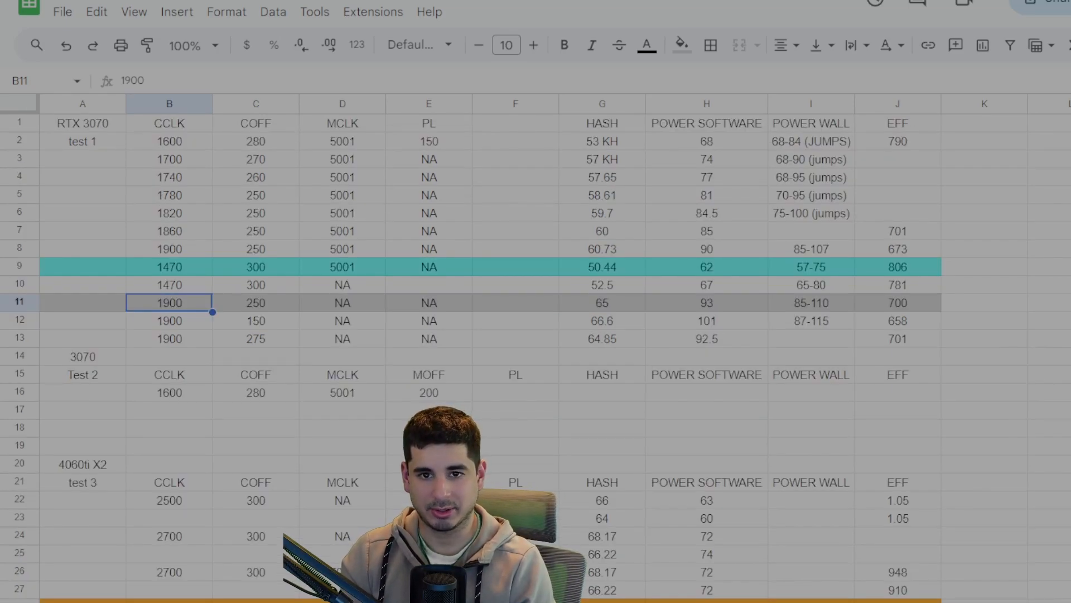